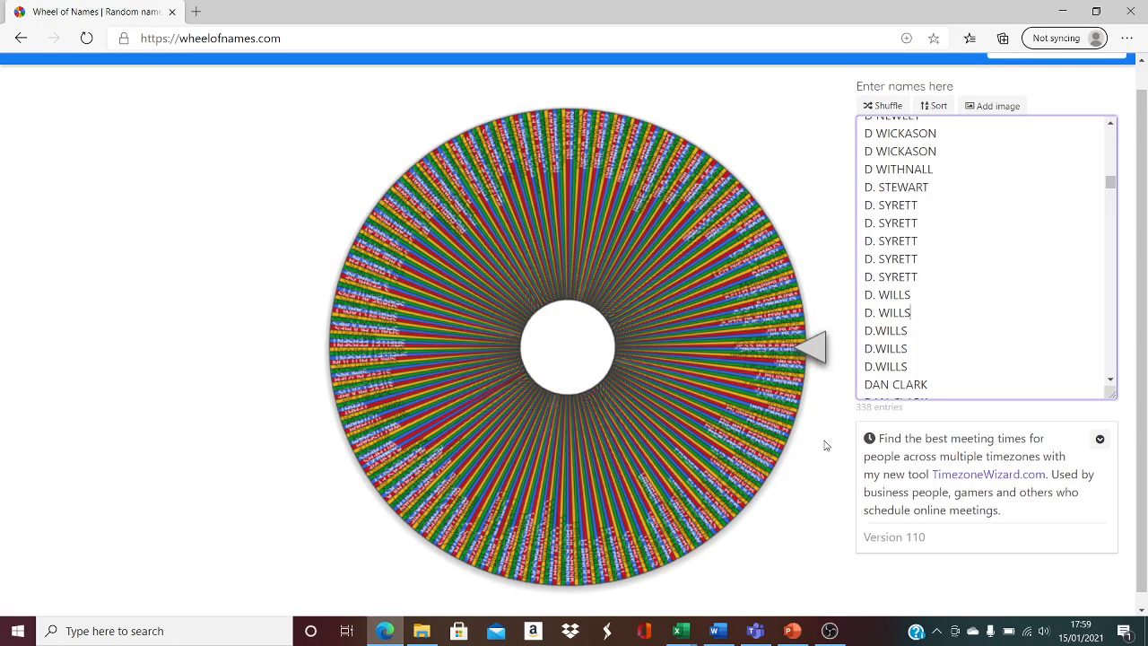
mouse_move(779, 547)
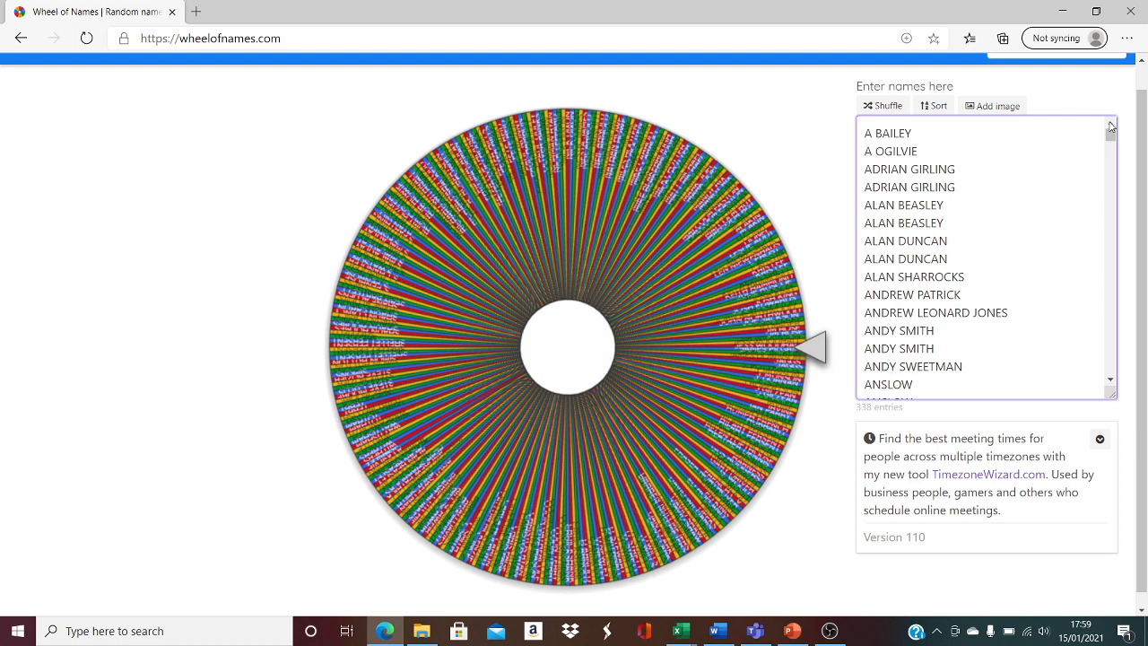
mouse_move(1112, 128)
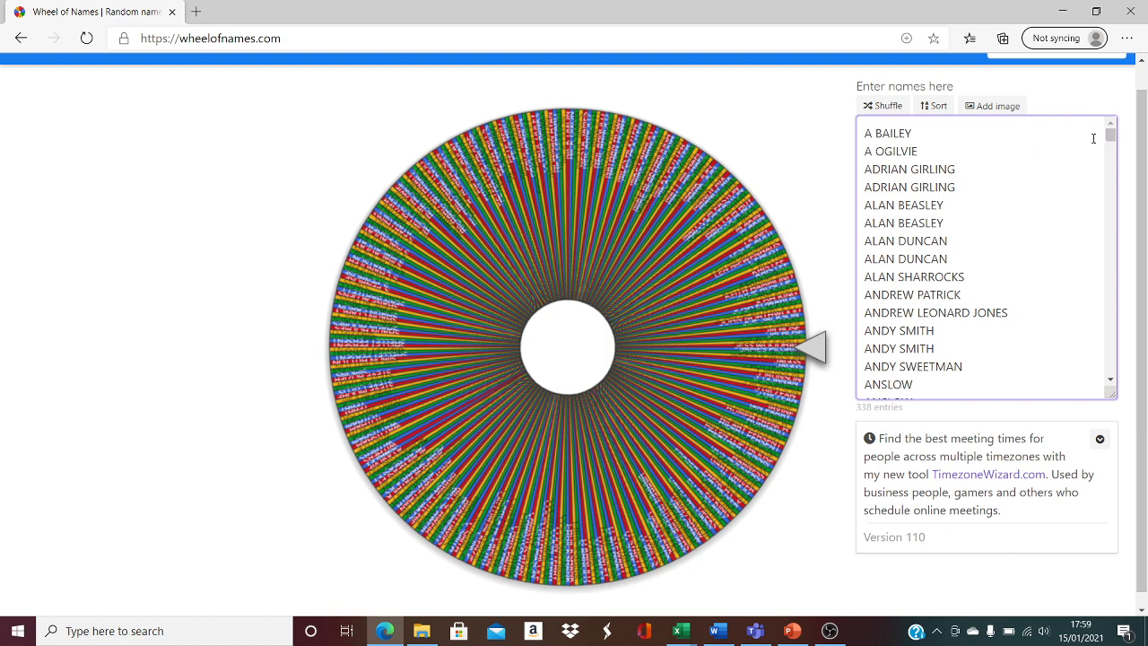
scroll(down, 3)
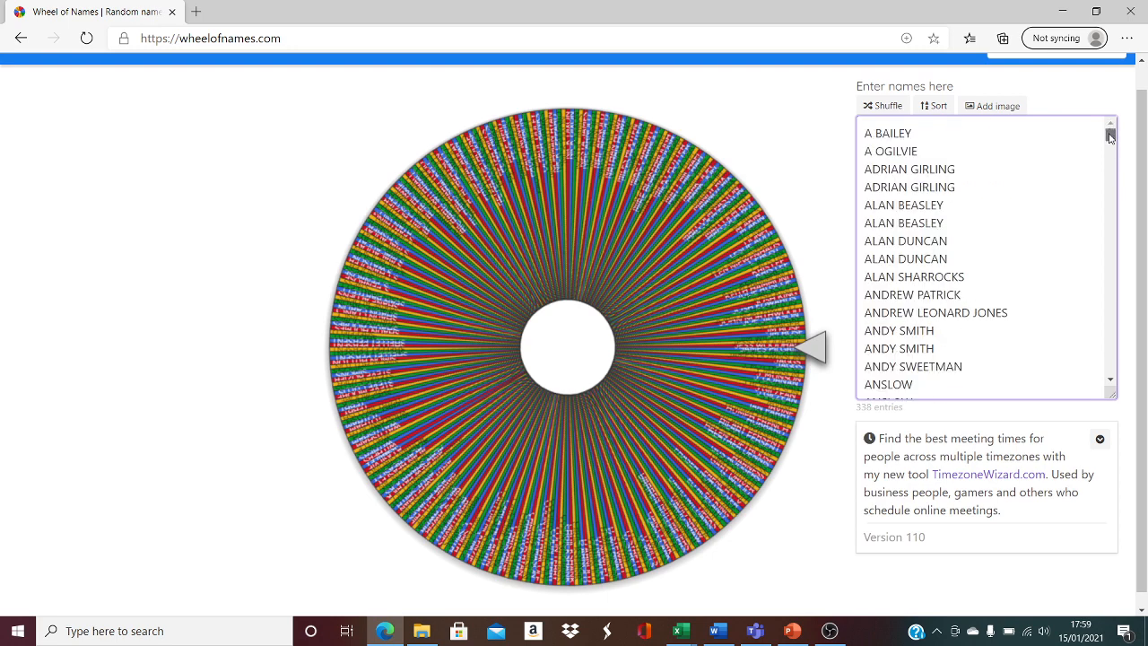
scroll(down, 3)
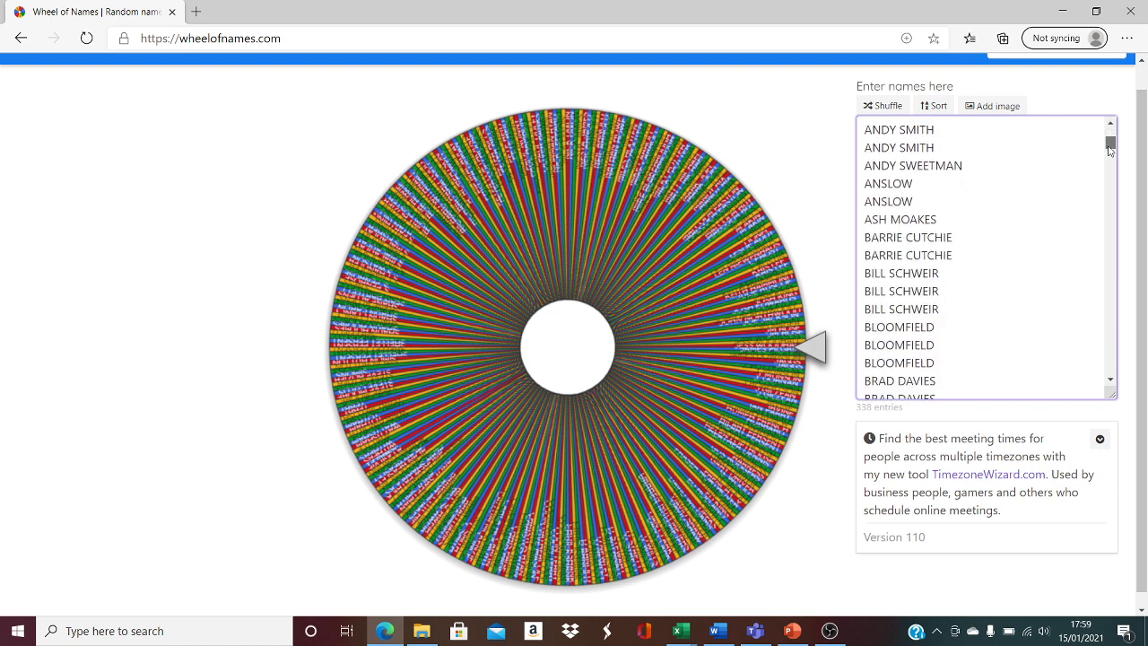
scroll(down, 3)
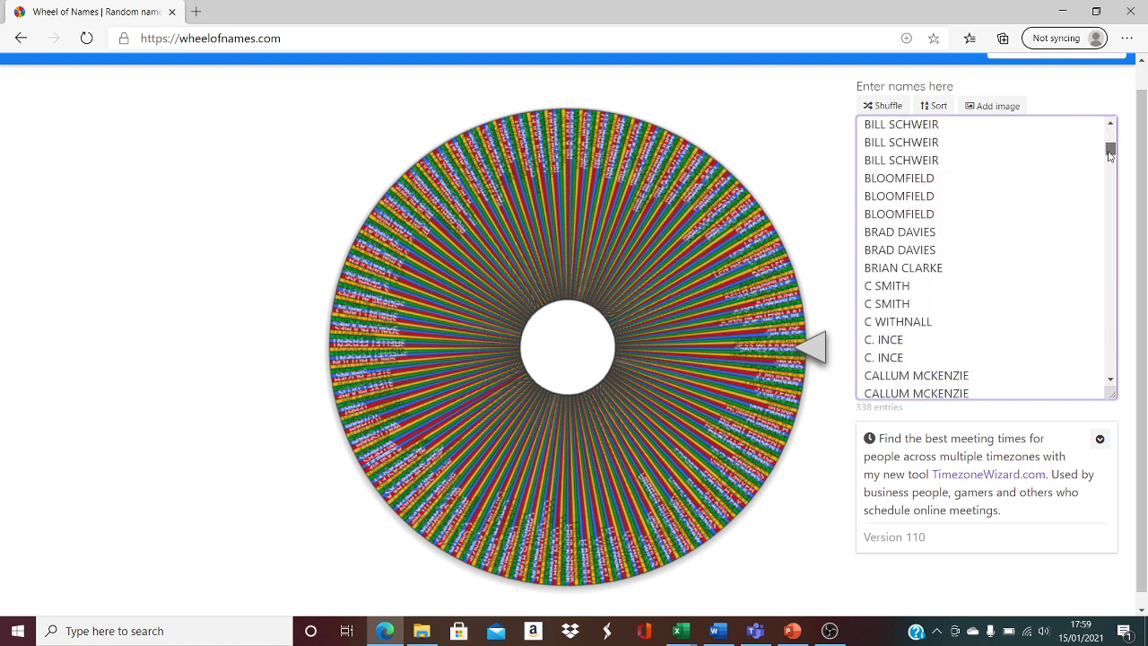
scroll(down, 3)
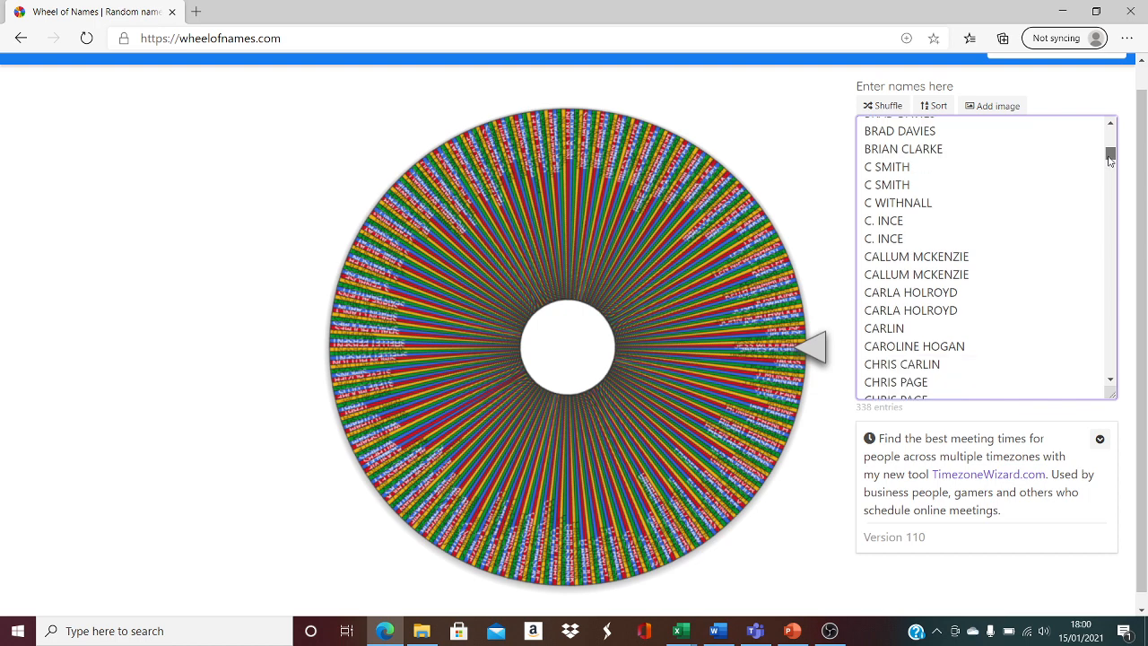
scroll(down, 3)
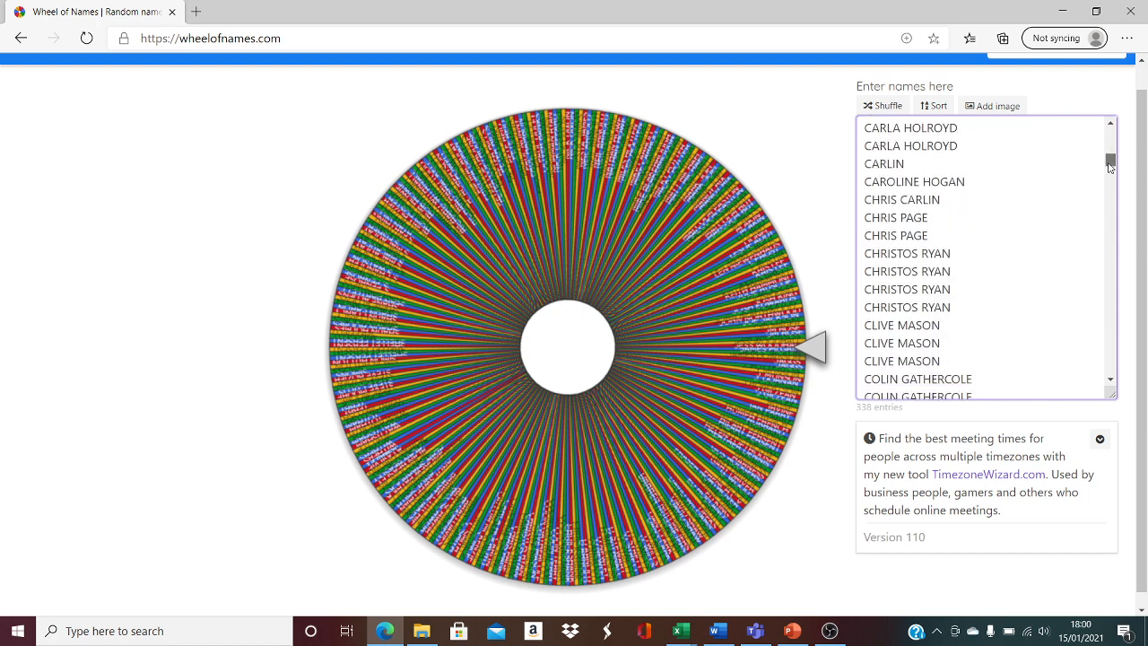
scroll(down, 3)
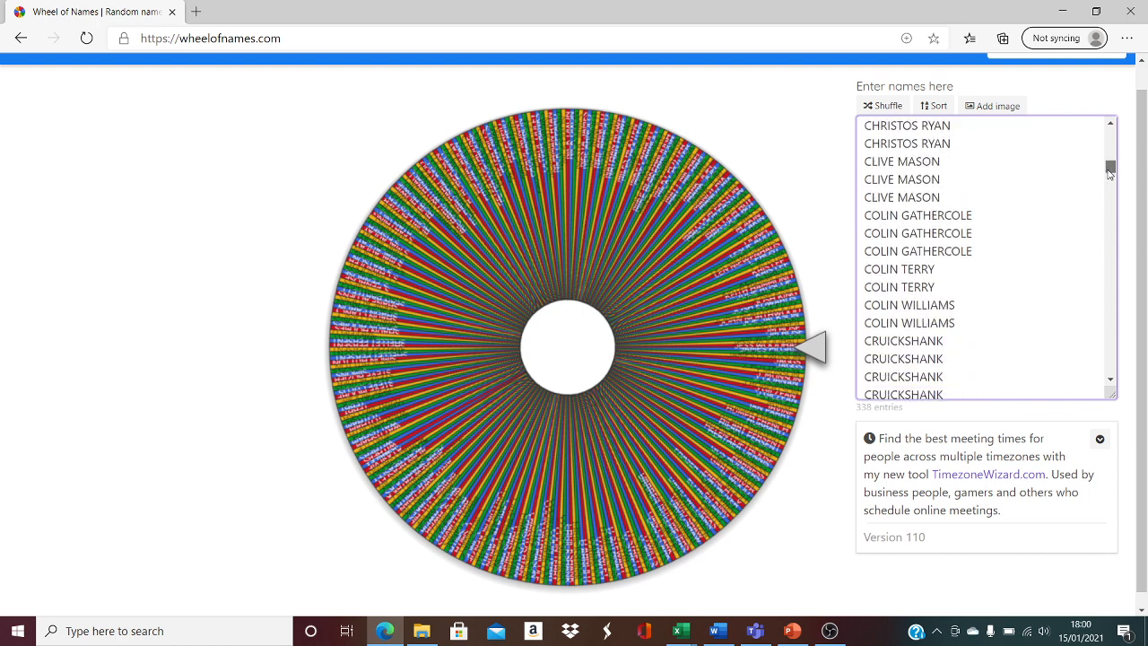
scroll(down, 3)
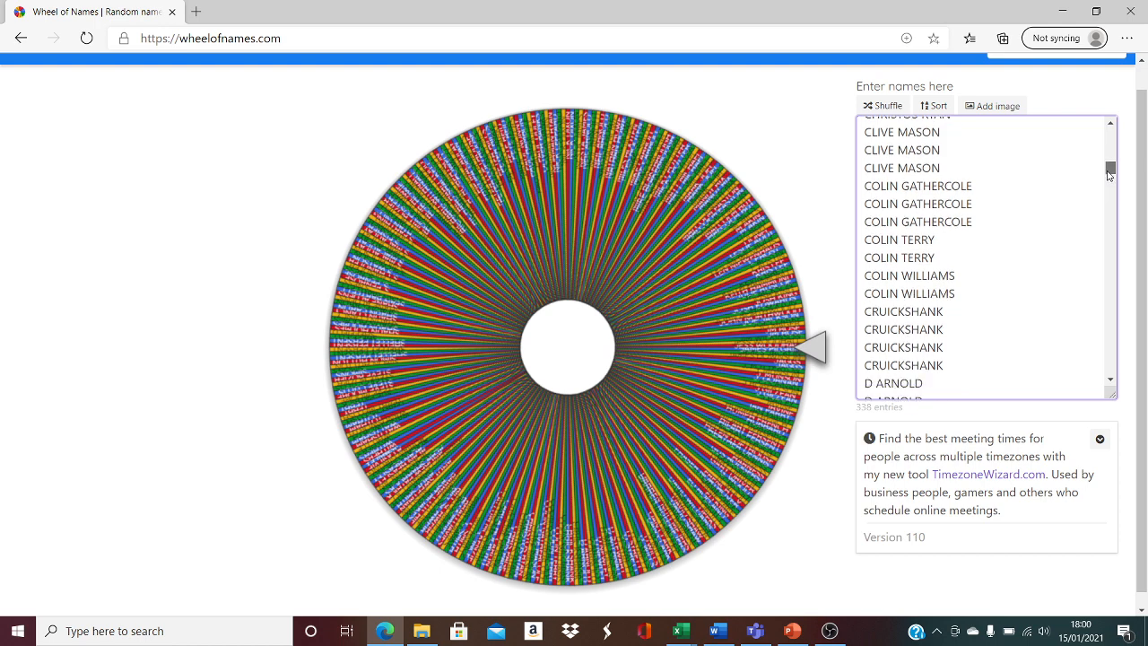
scroll(down, 3)
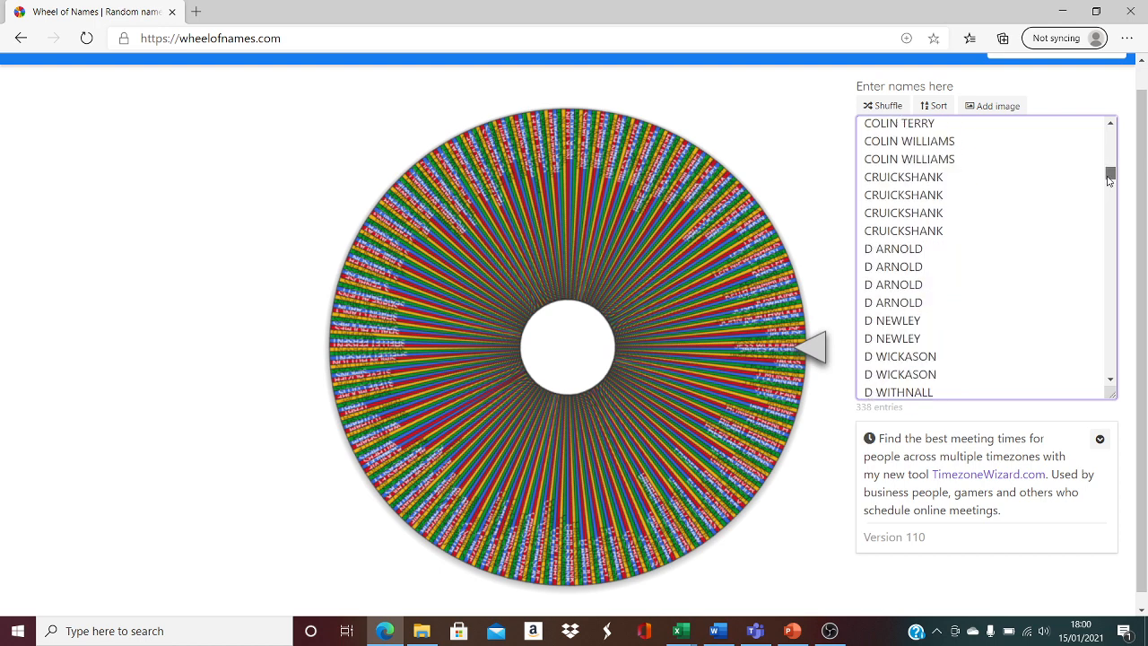
scroll(down, 3)
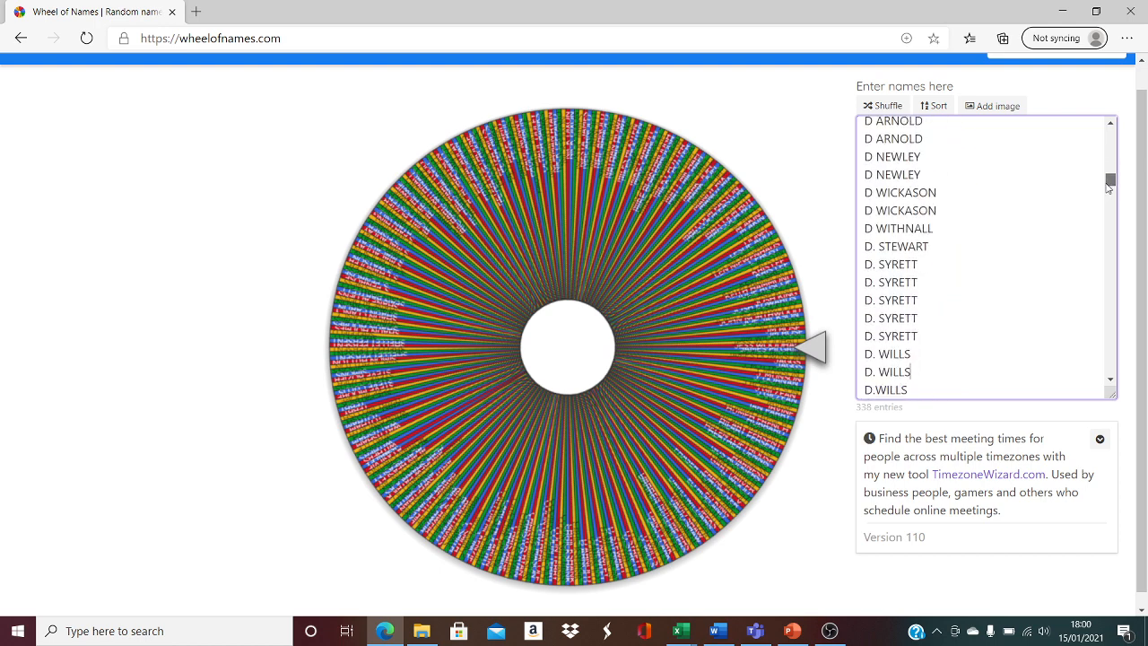
scroll(down, 3)
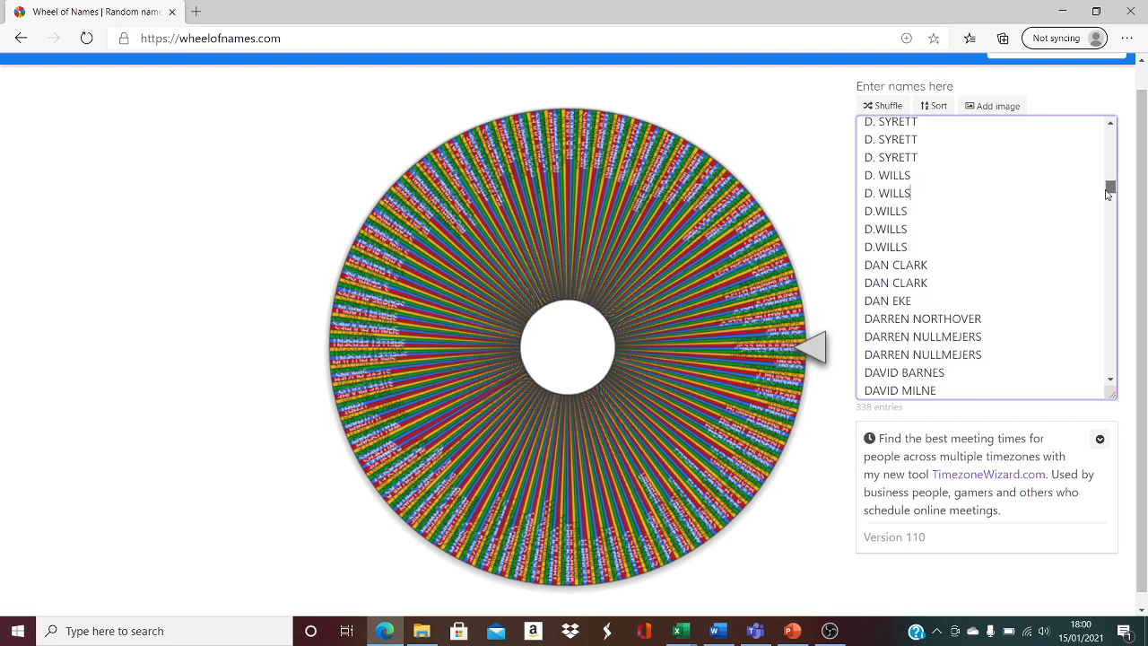
scroll(down, 3)
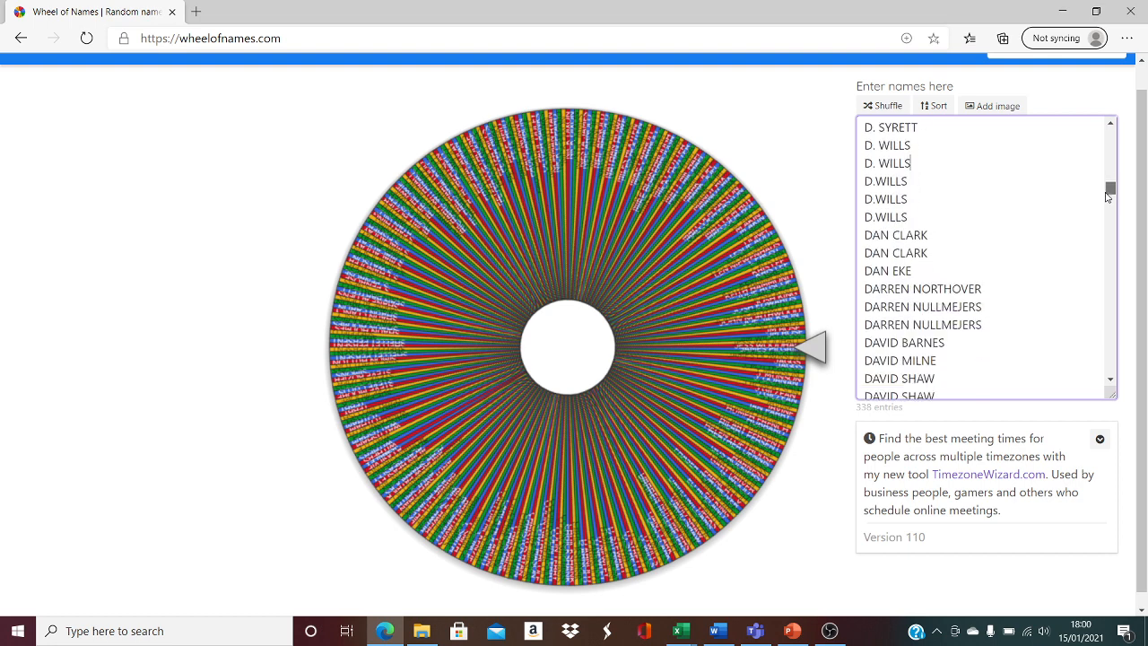
scroll(down, 3)
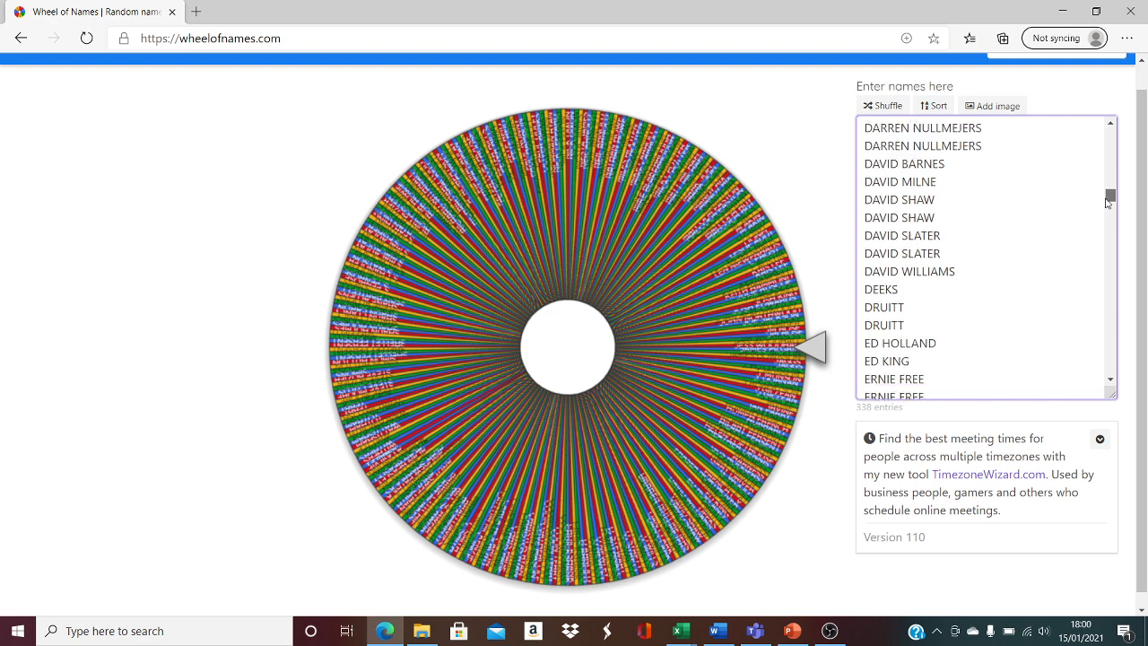
scroll(down, 3)
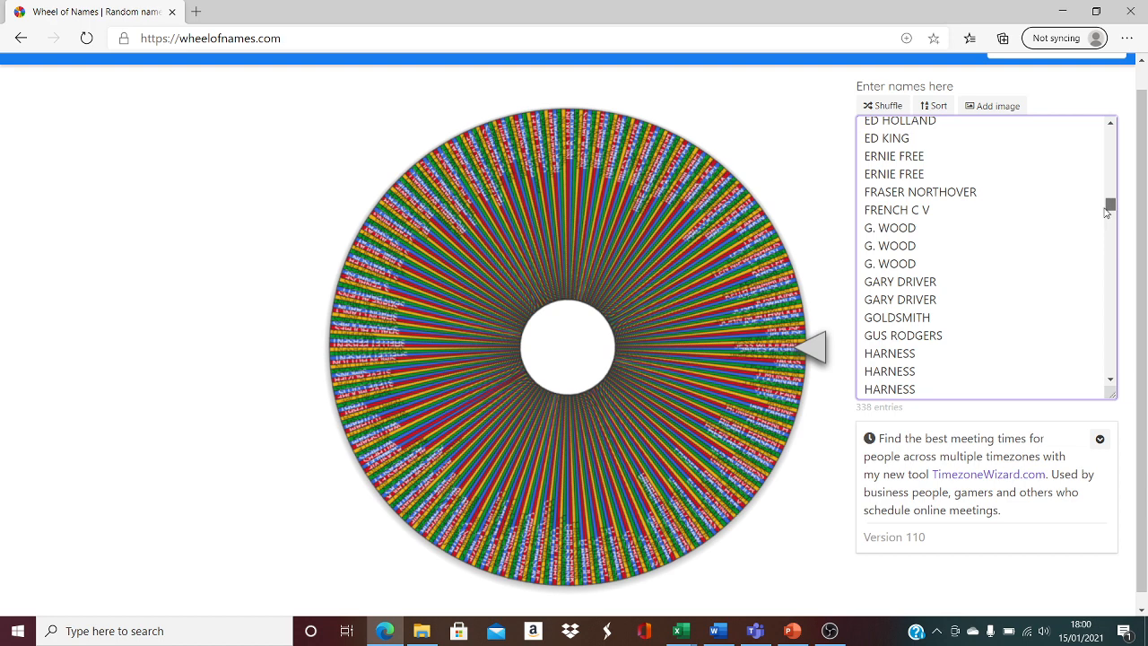
scroll(down, 3)
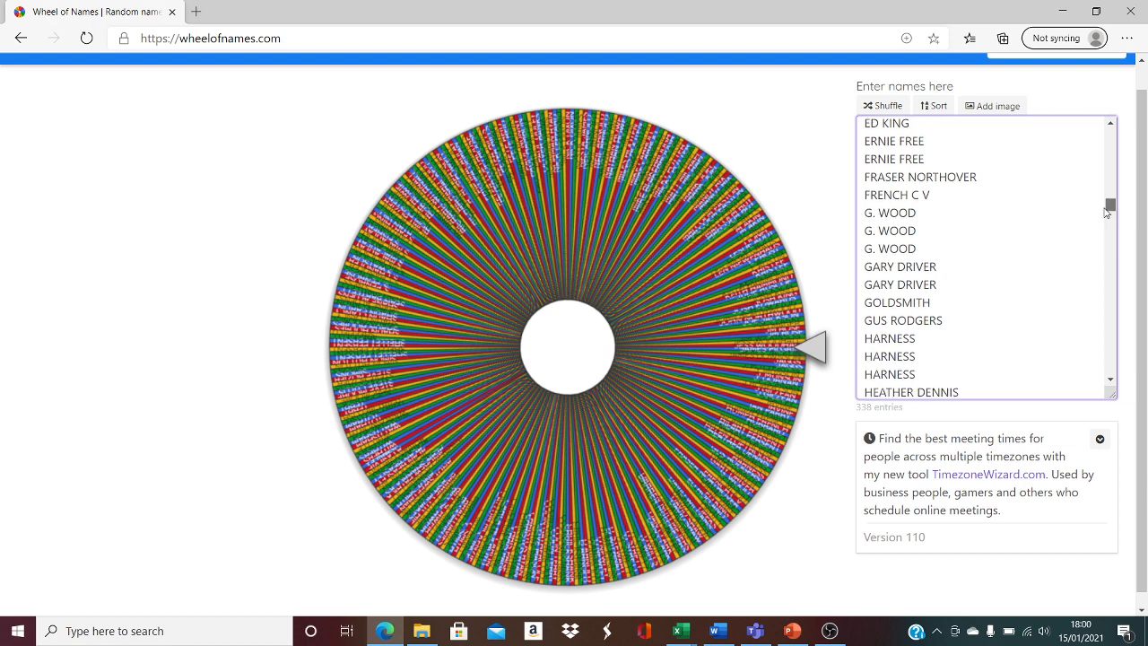
scroll(down, 3)
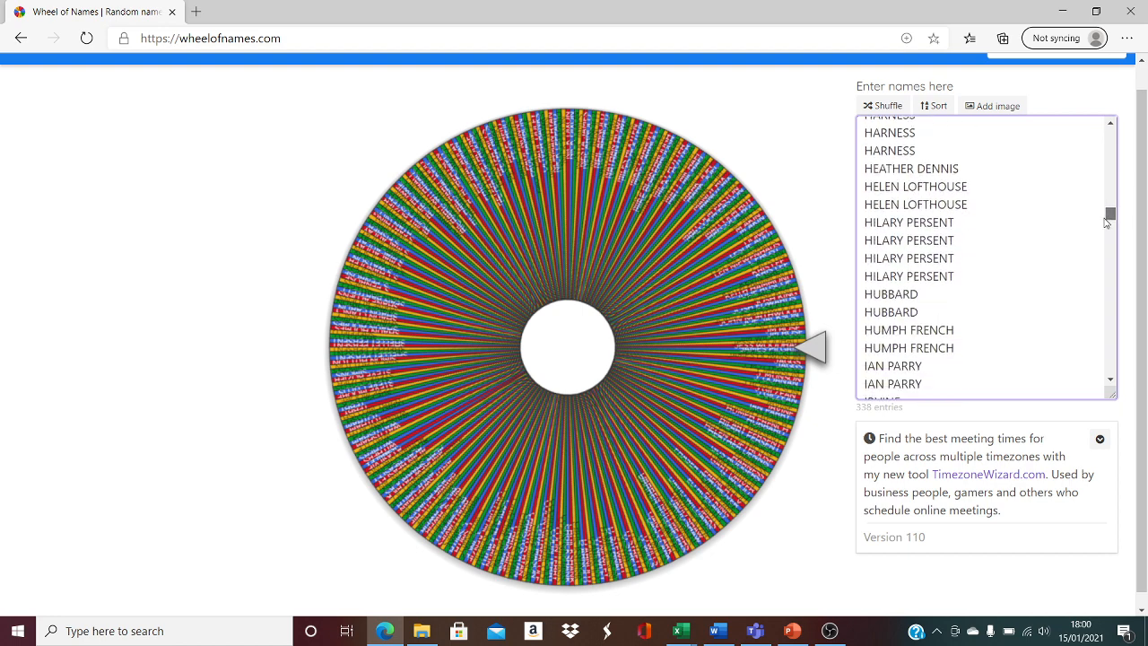
scroll(down, 3)
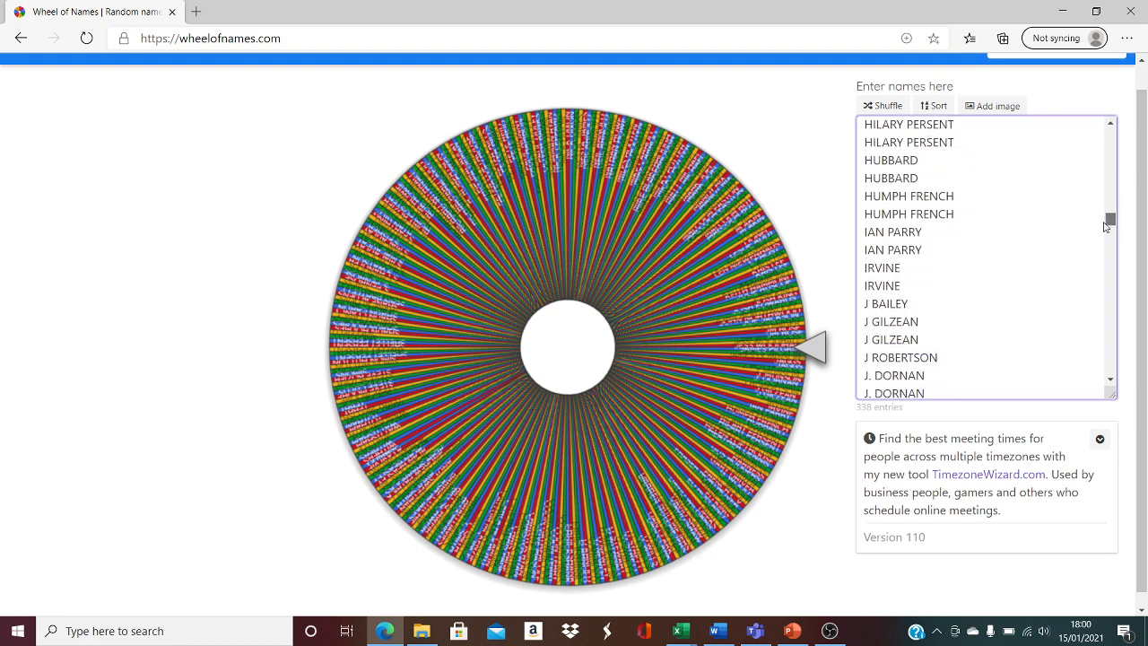
scroll(down, 3)
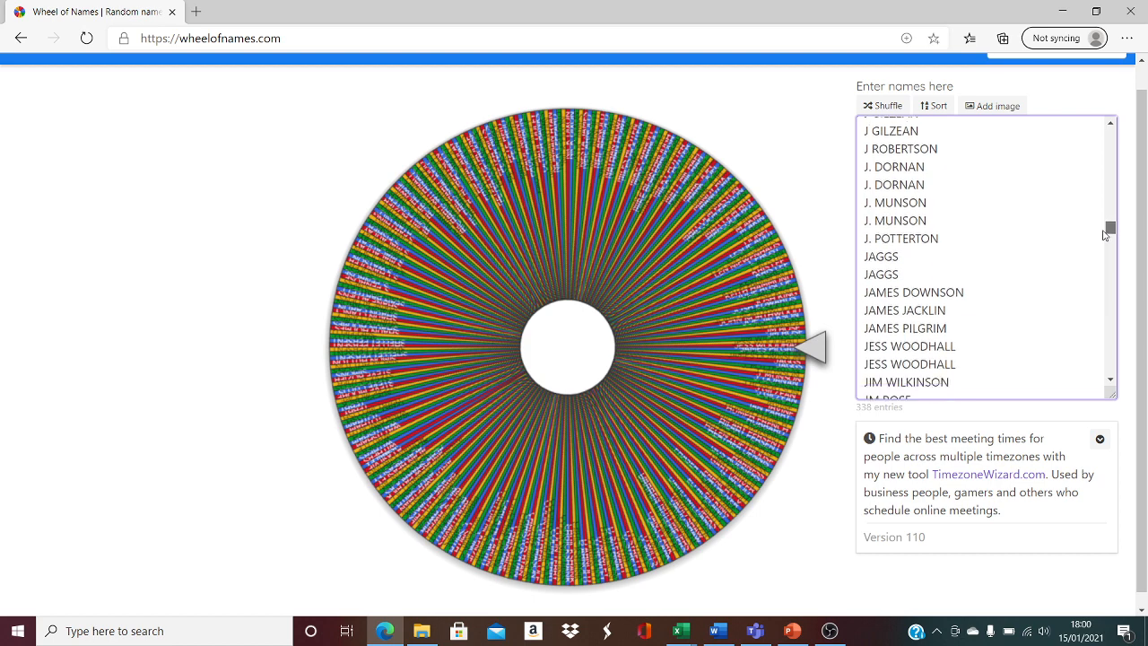
scroll(down, 3)
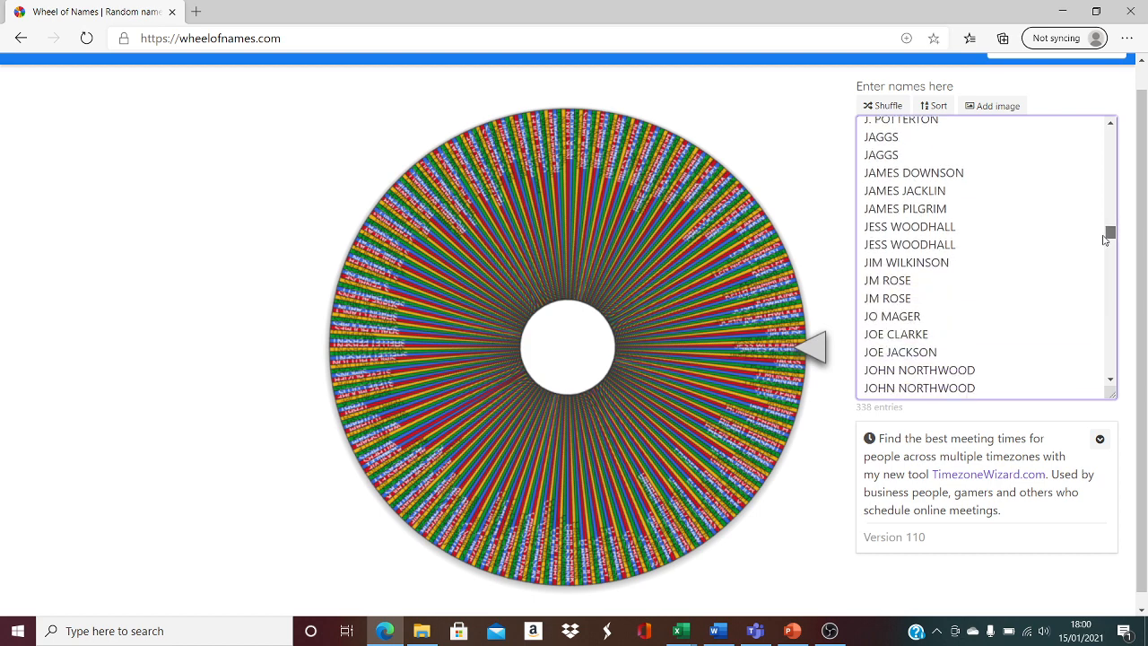
scroll(down, 3)
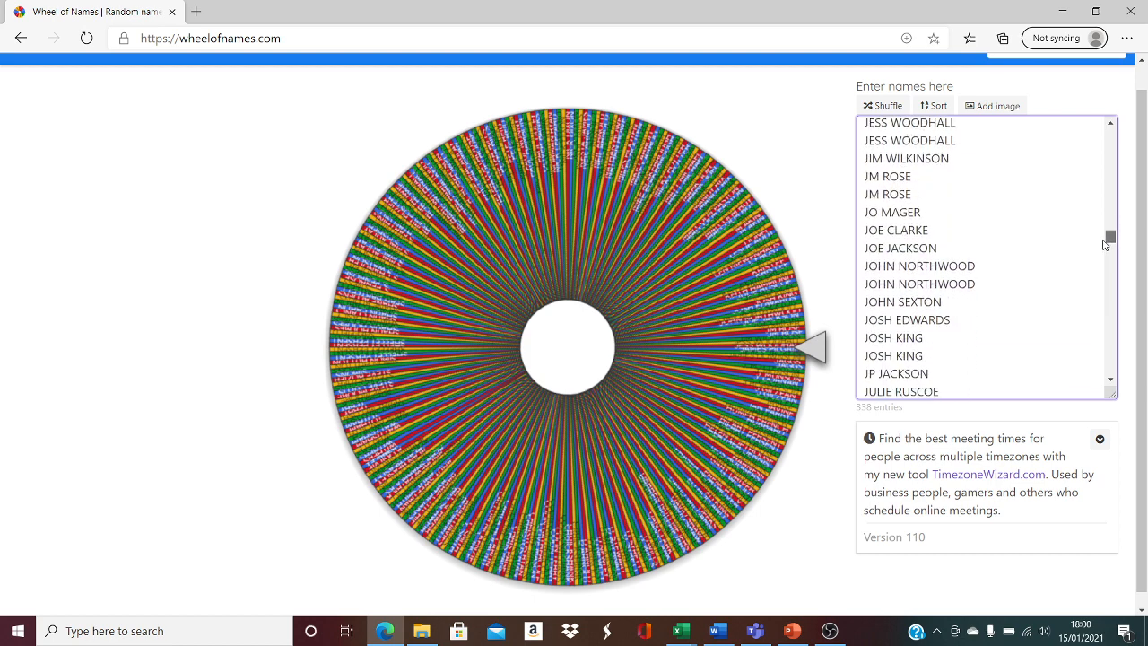
scroll(down, 3)
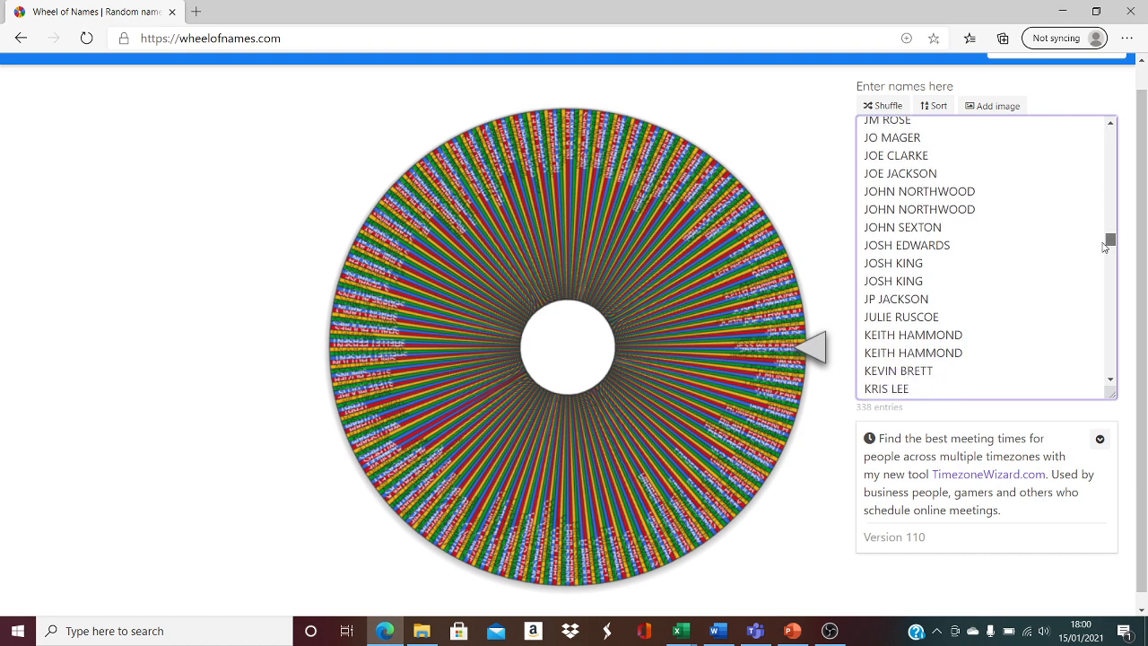
scroll(down, 3)
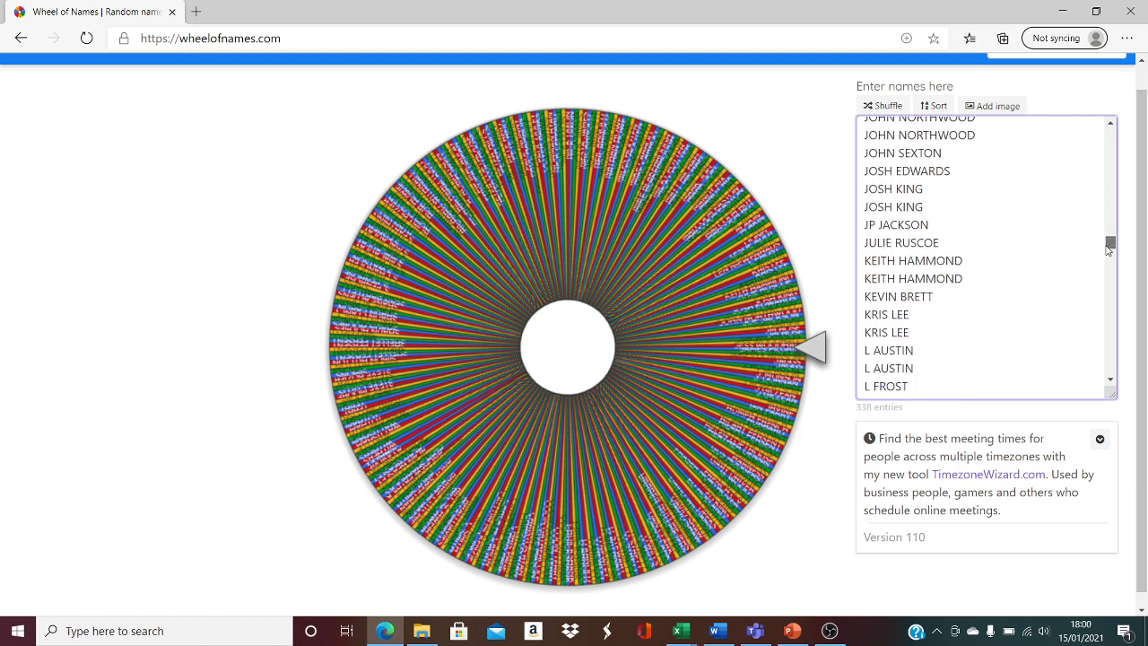
scroll(down, 3)
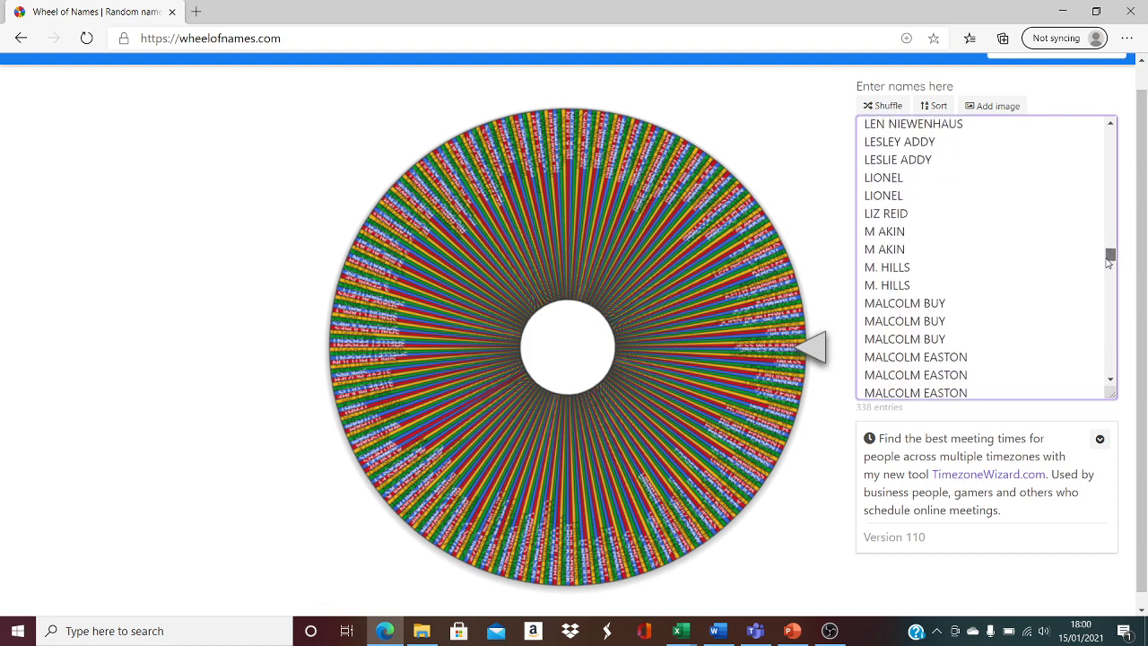
scroll(down, 3)
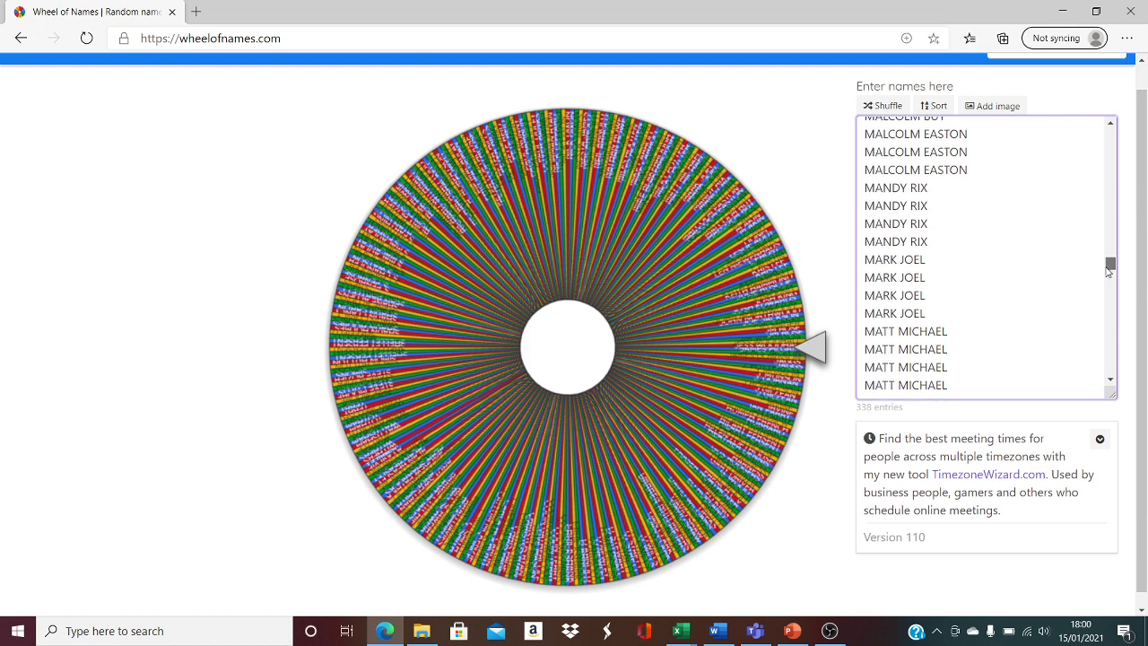
scroll(down, 3)
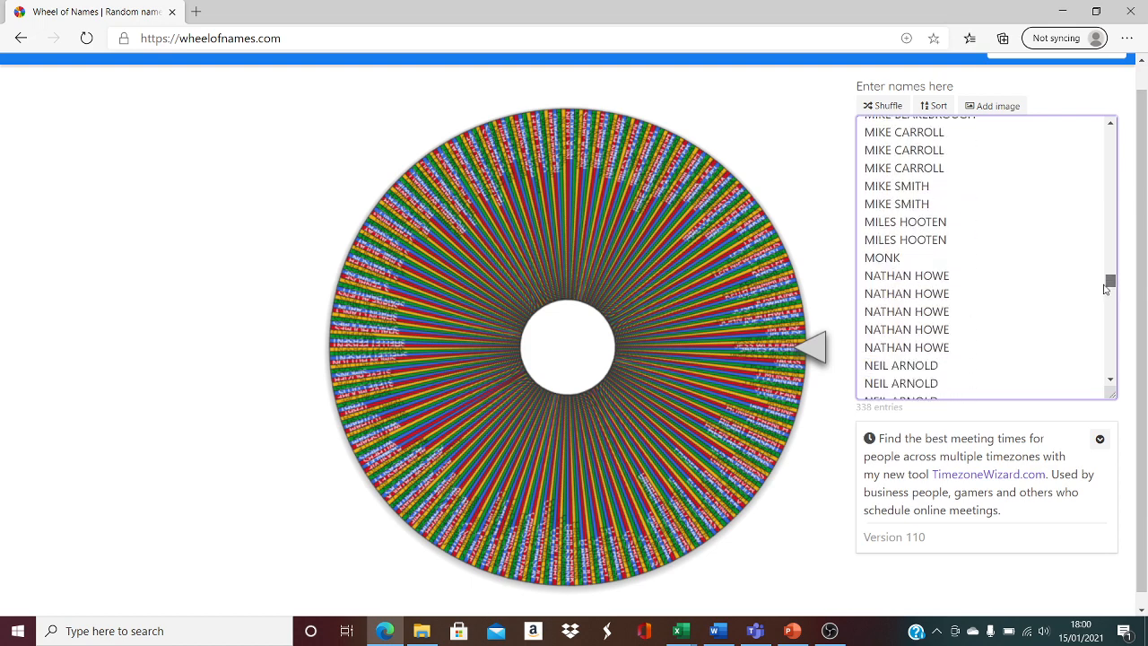
scroll(down, 3)
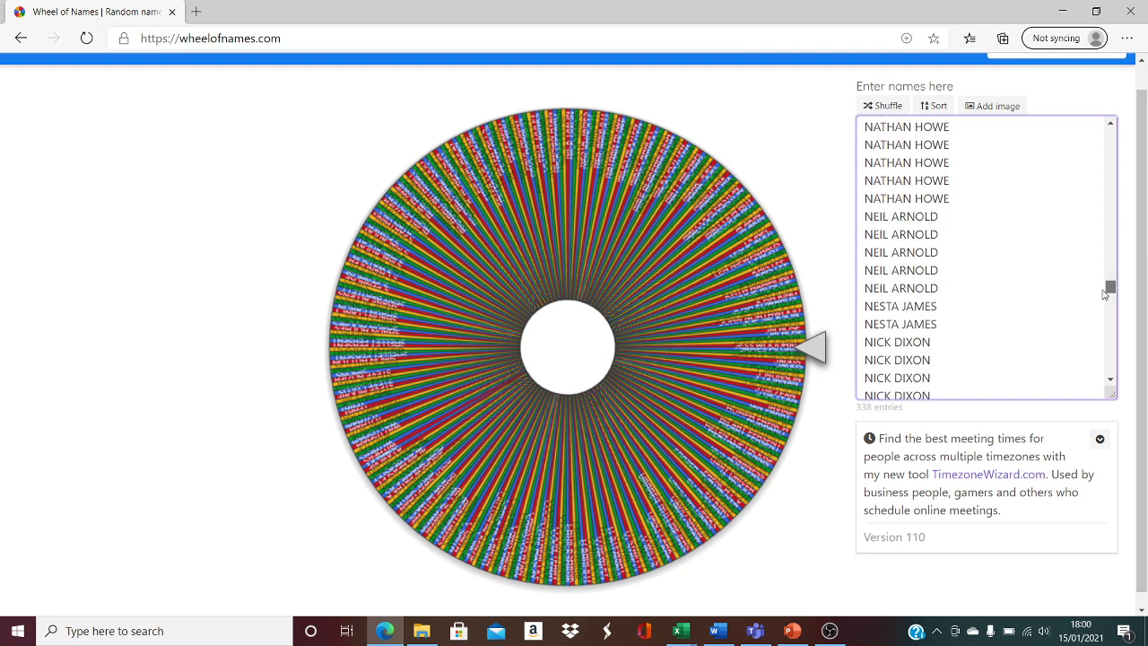
scroll(down, 3)
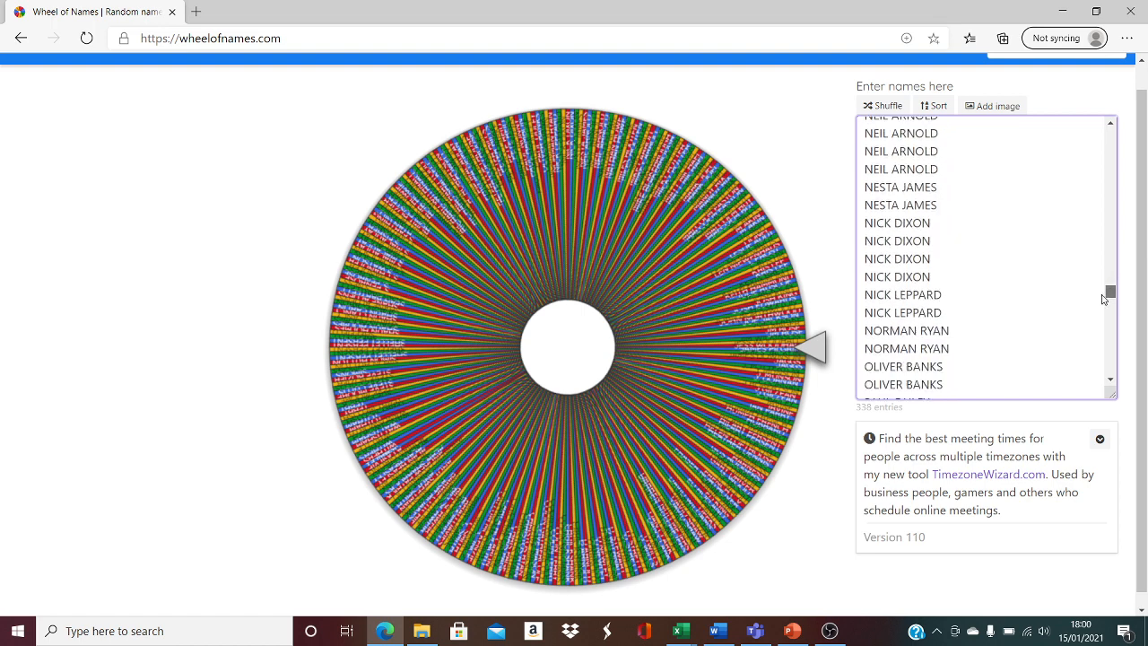
scroll(down, 3)
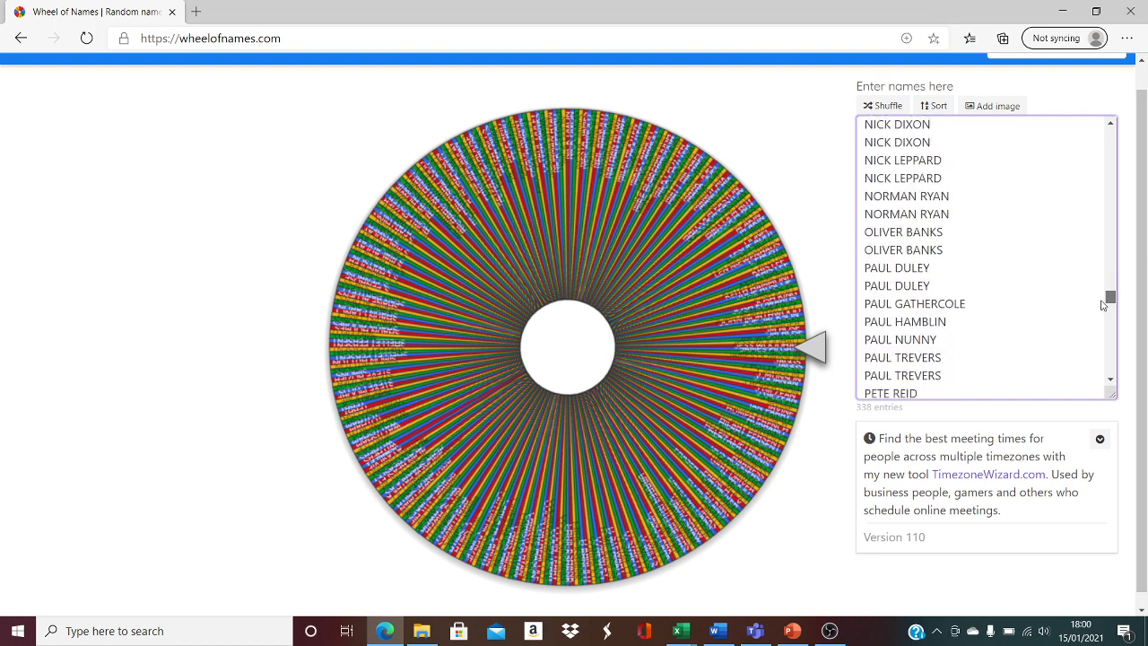
scroll(down, 3)
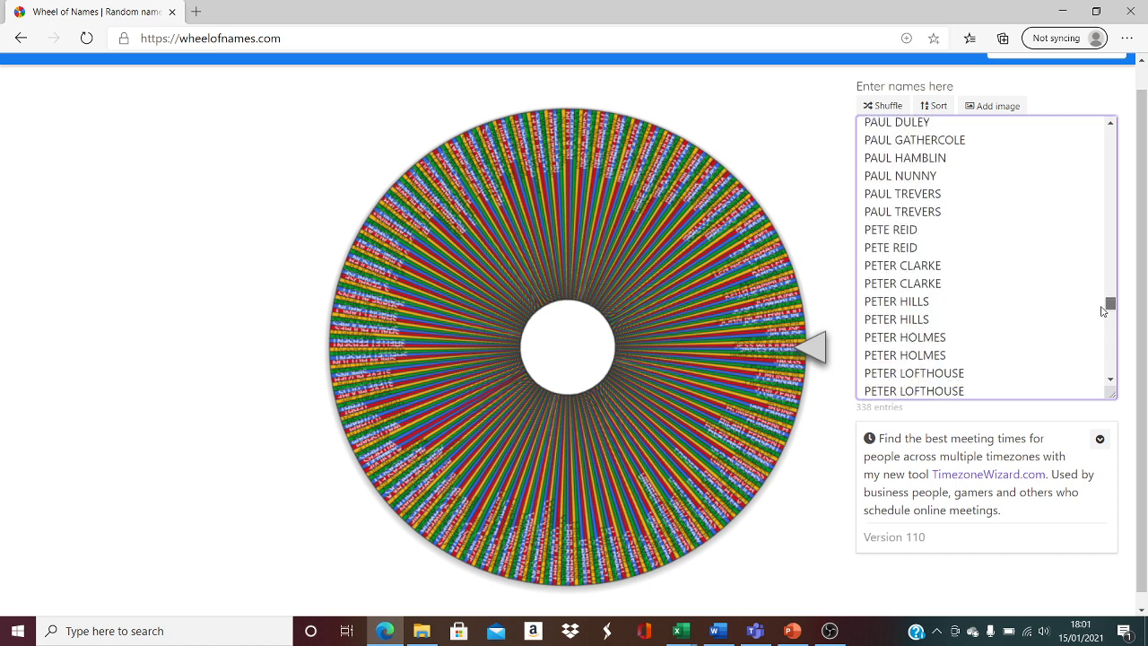
scroll(down, 3)
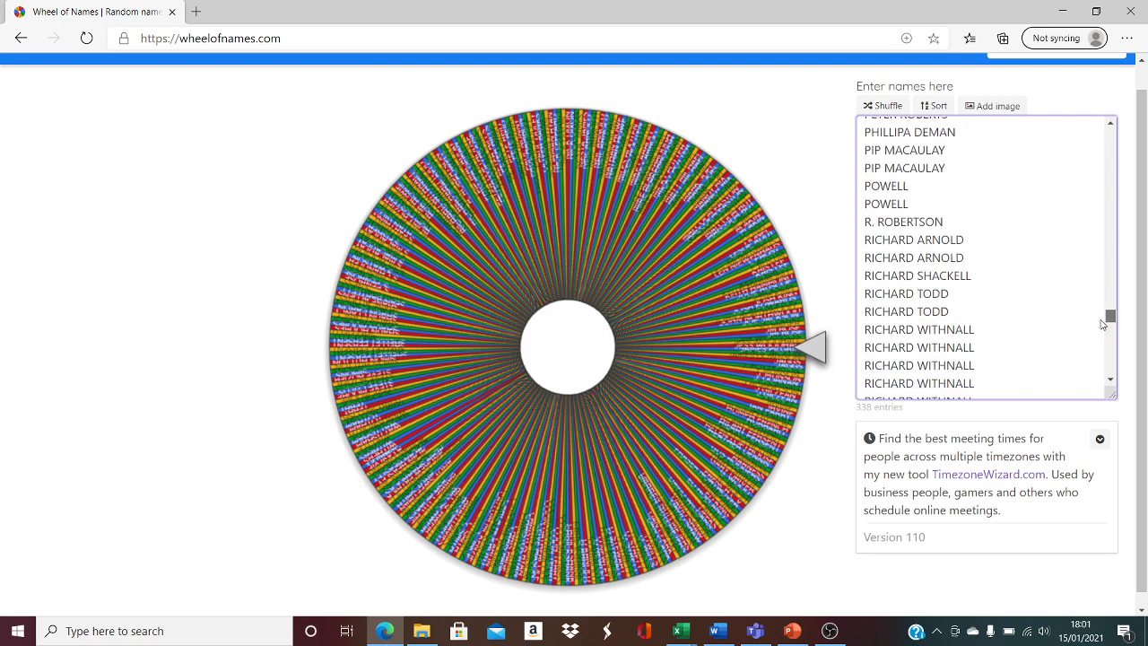
scroll(down, 3)
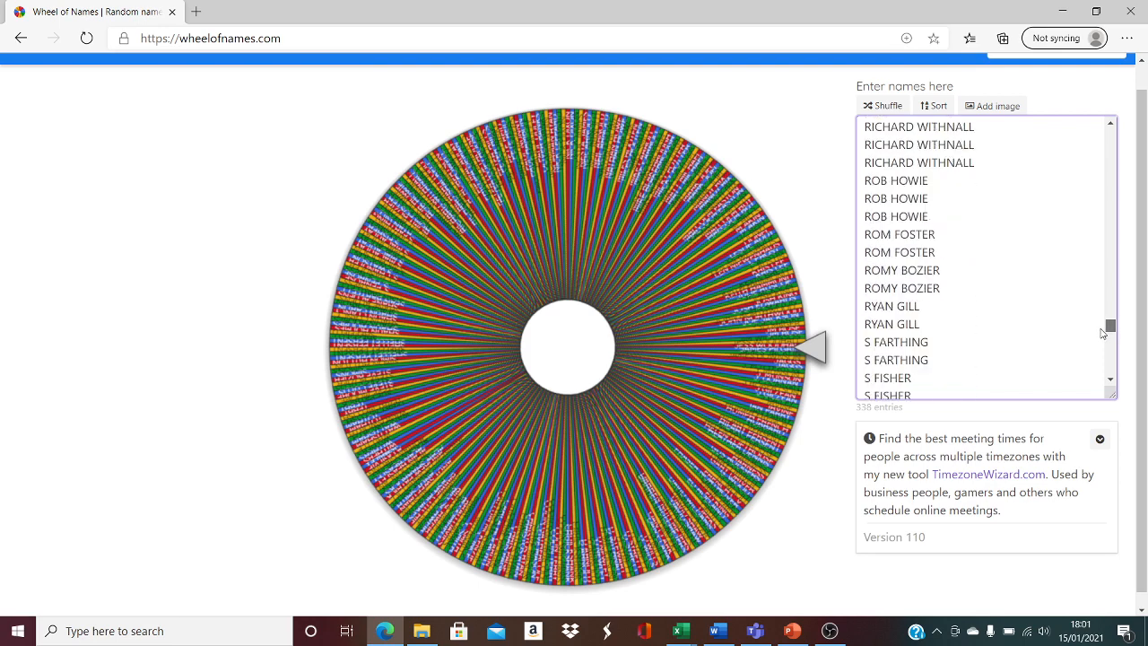
scroll(down, 3)
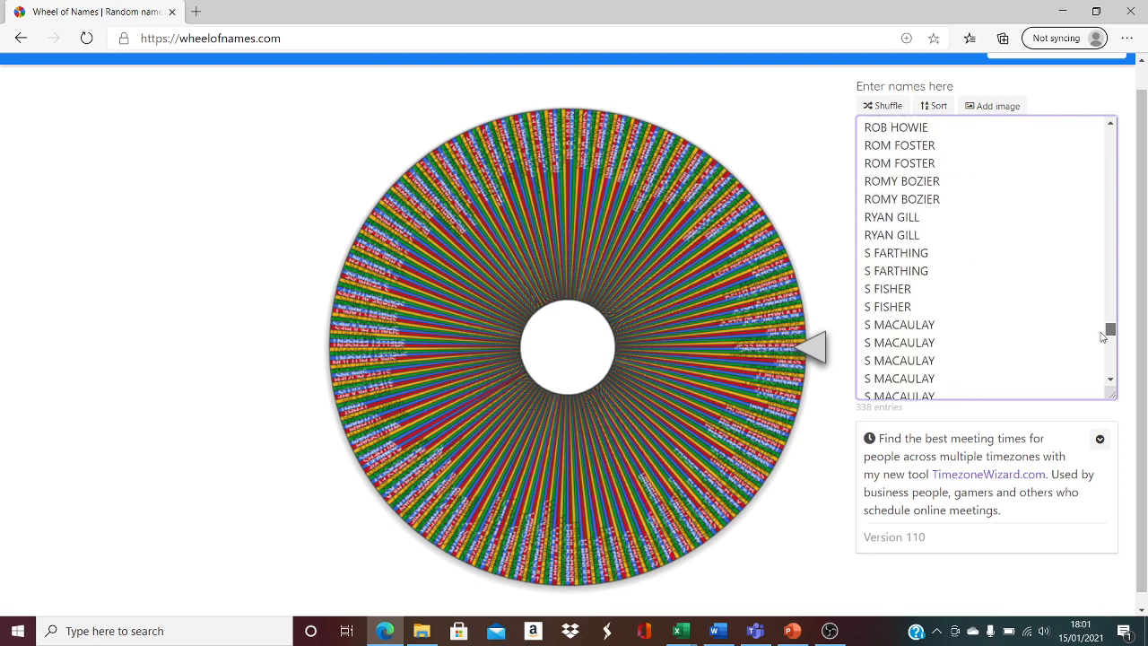
scroll(down, 3)
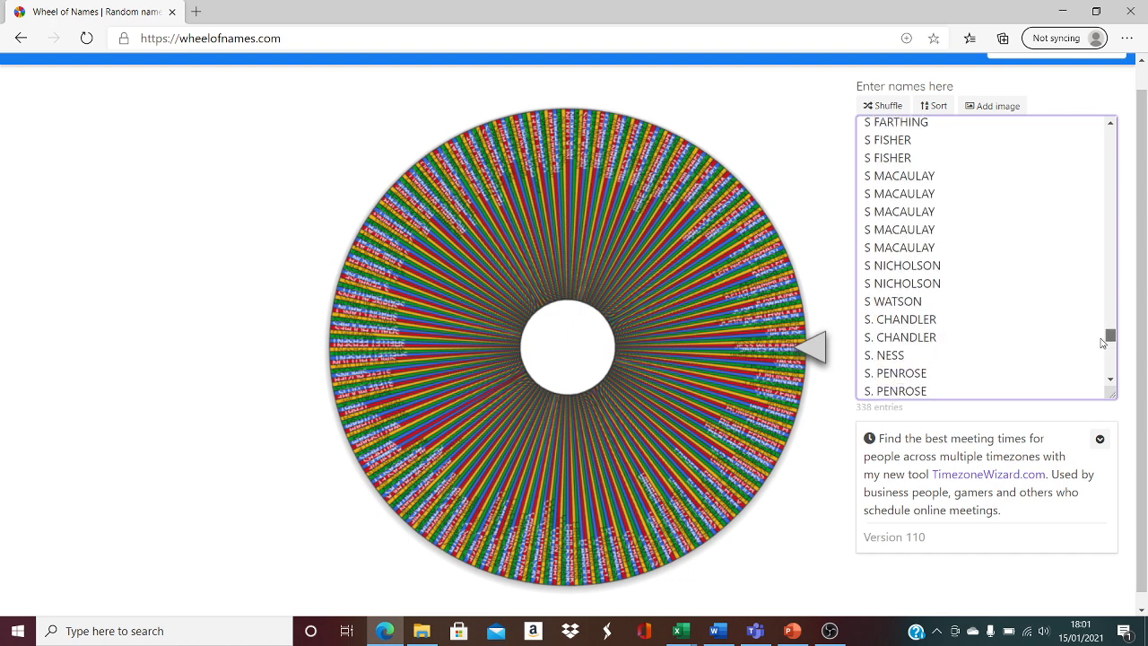
scroll(down, 3)
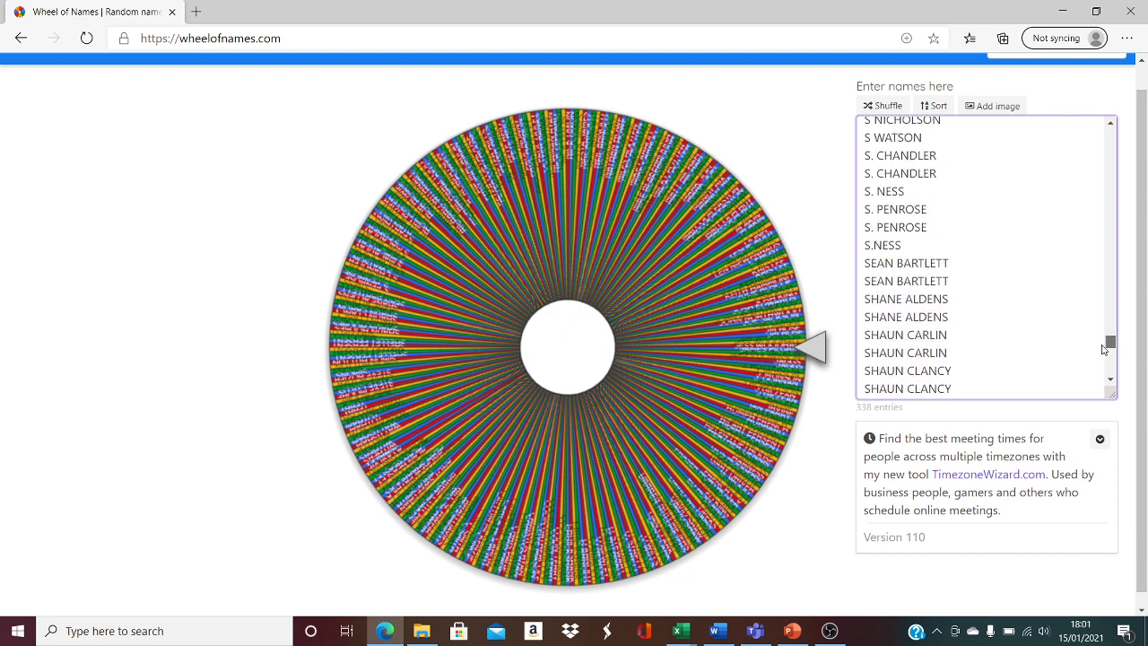
scroll(down, 3)
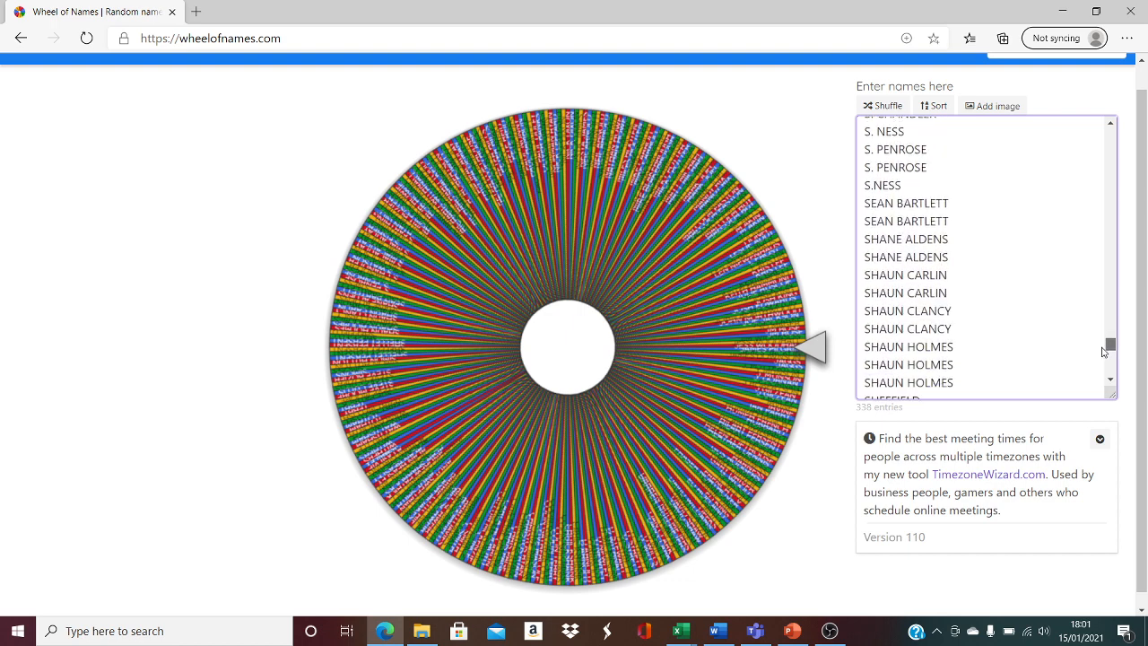
scroll(down, 3)
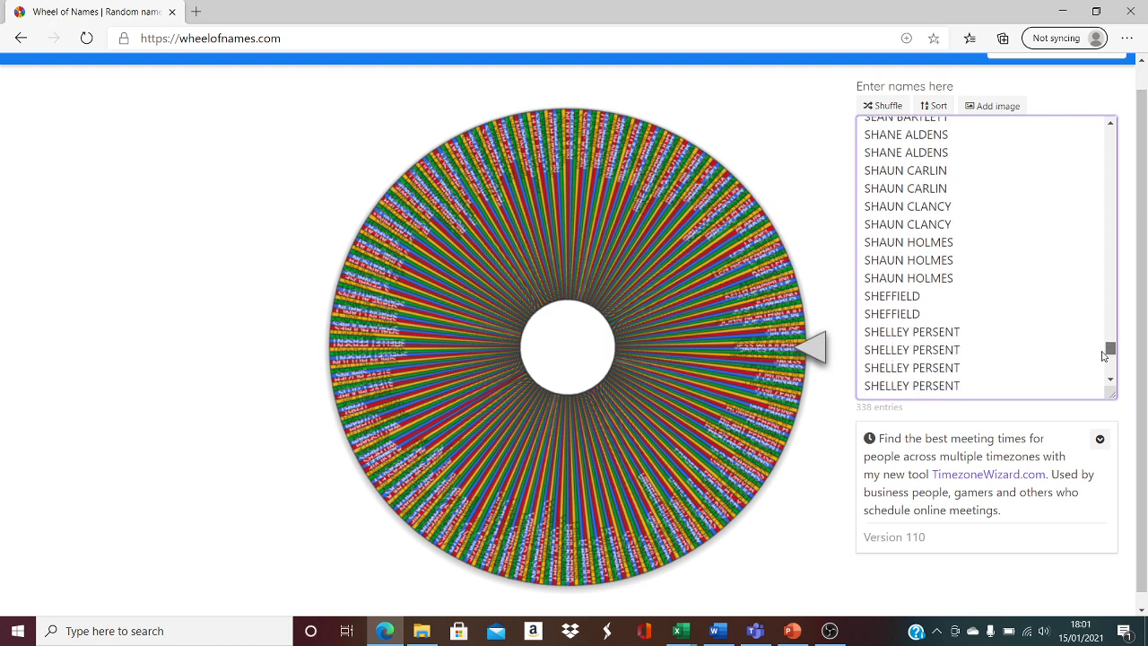
scroll(down, 3)
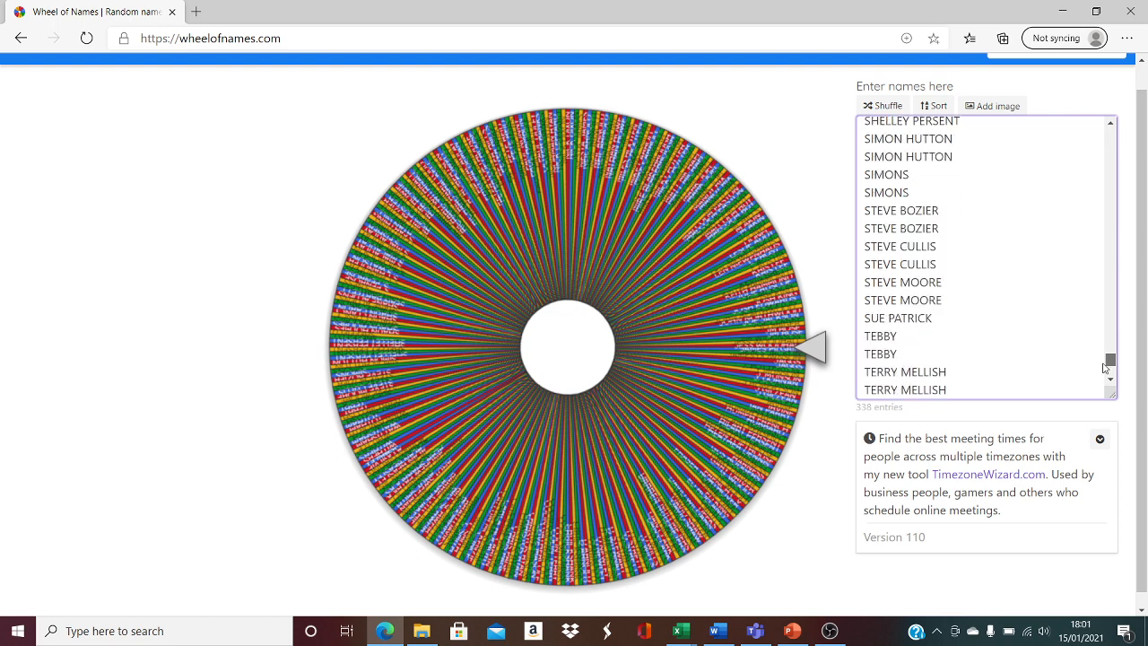
scroll(down, 3)
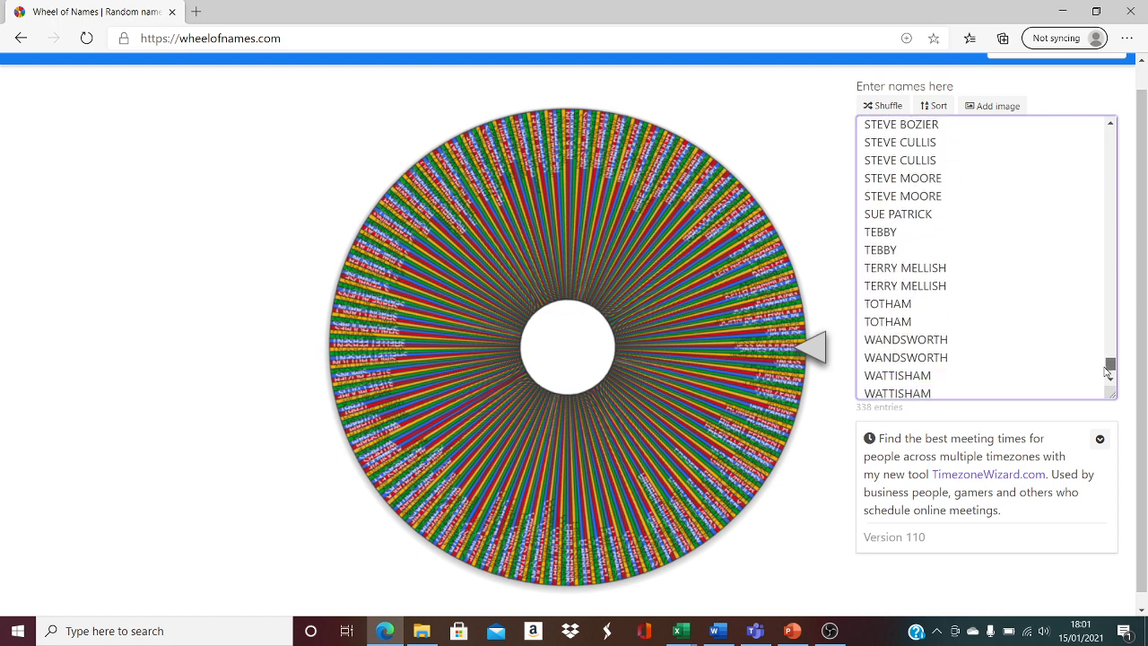
scroll(down, 3)
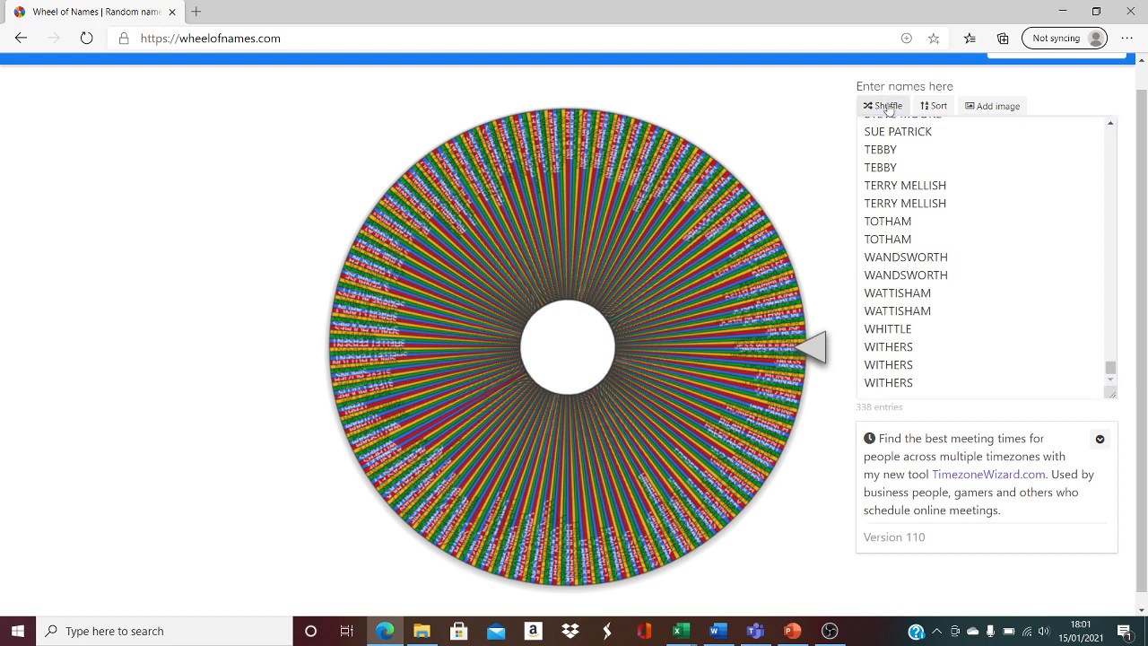
- Shuffle the 338 entries three times so they are out of alphabetical order
click(882, 105)
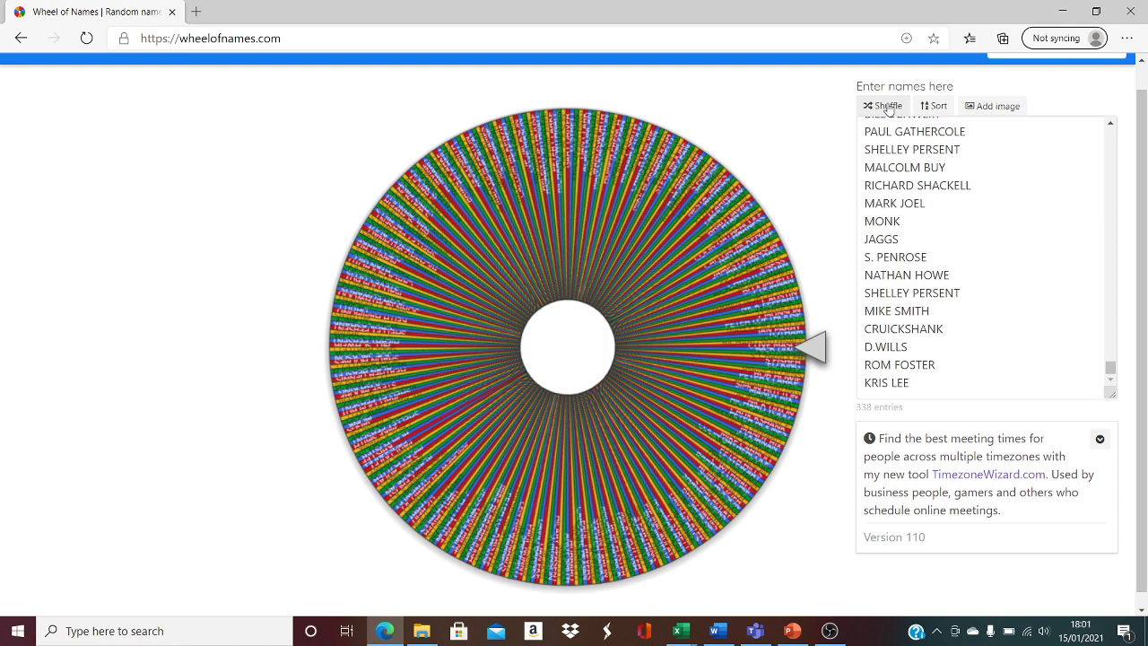
click(882, 106)
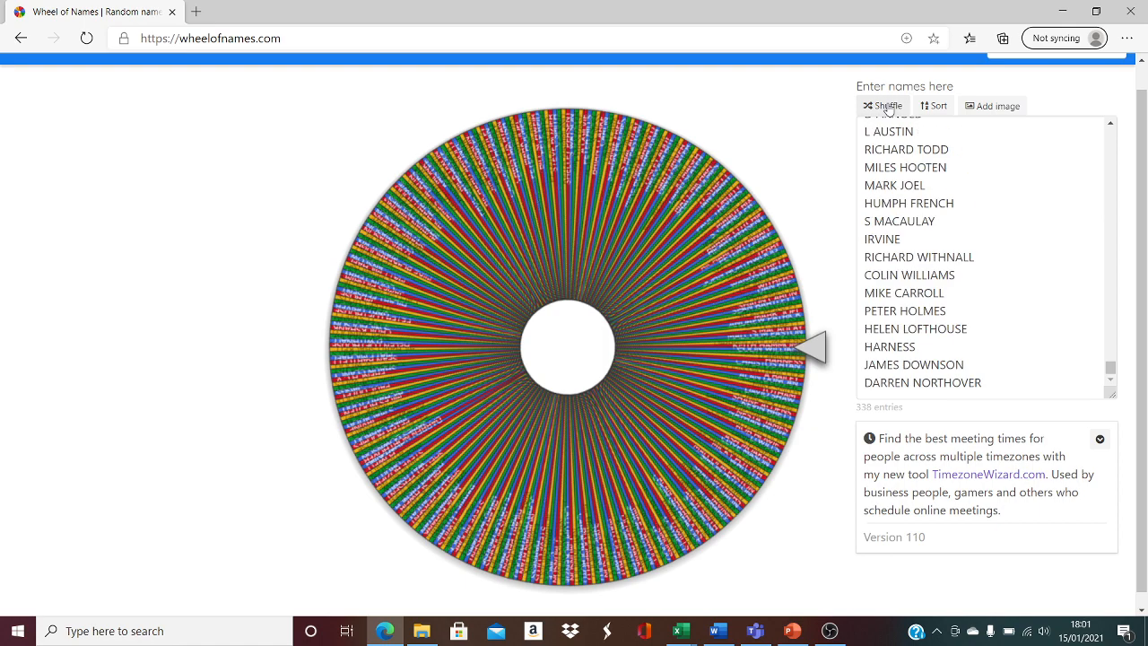
click(882, 105)
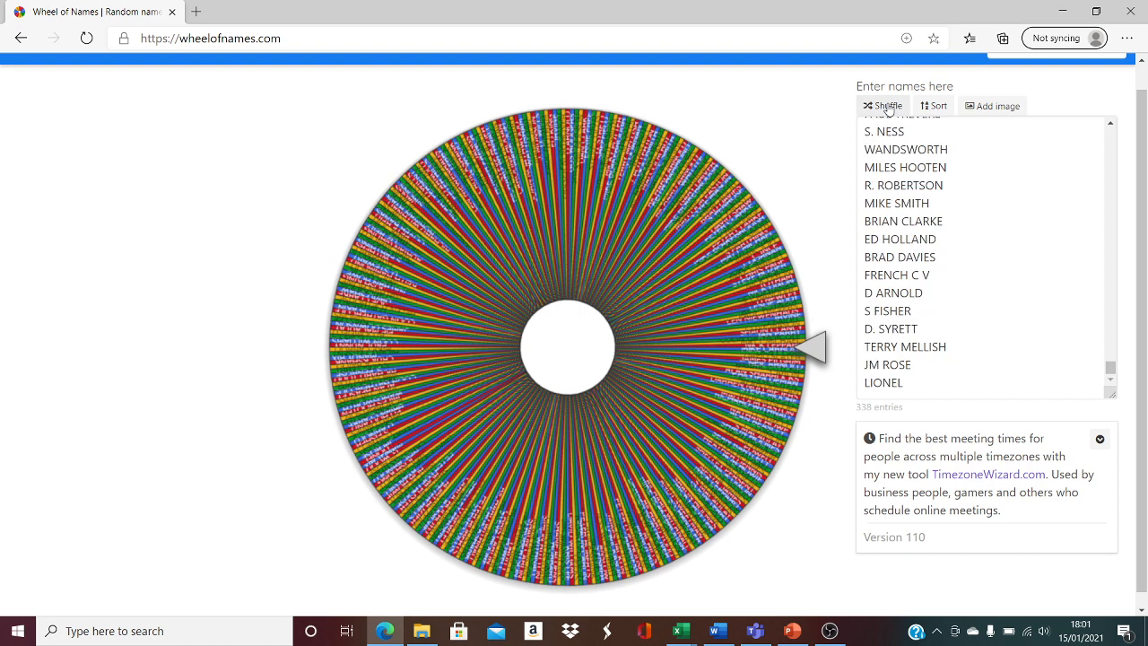
mouse_move(157, 324)
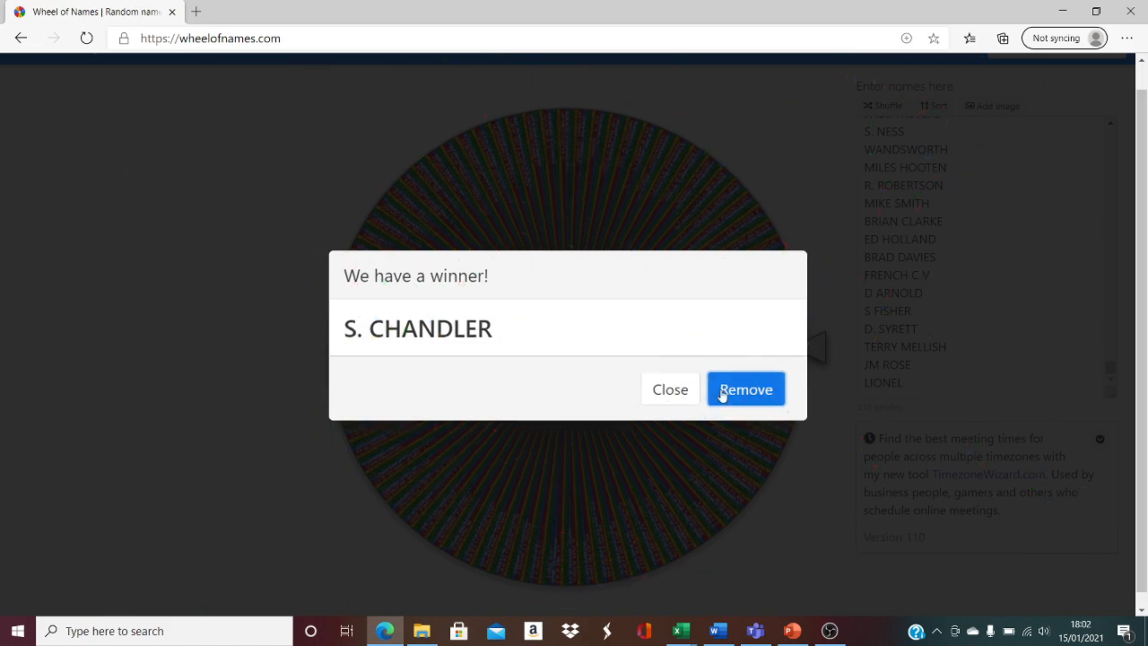
click(745, 388)
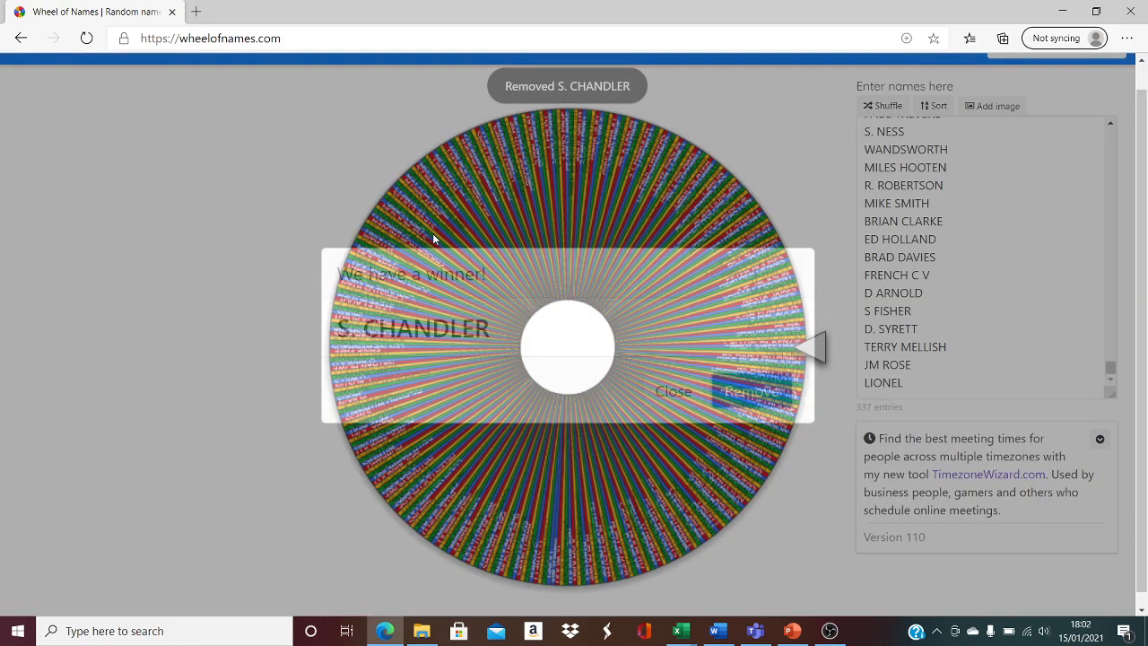
click(673, 391)
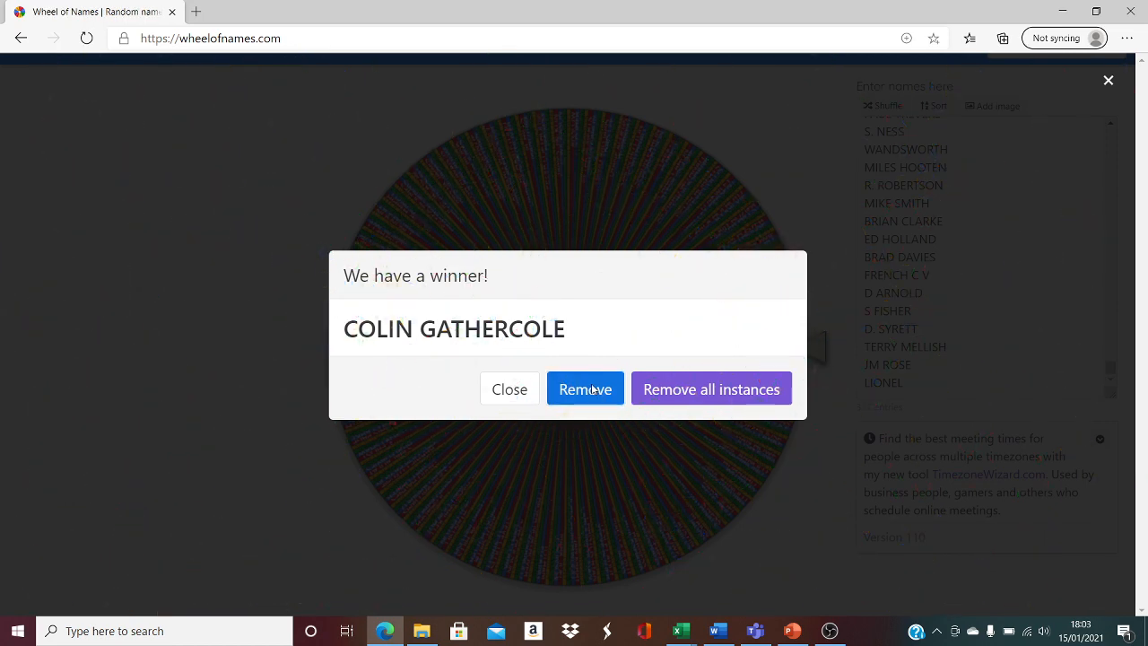
click(584, 388)
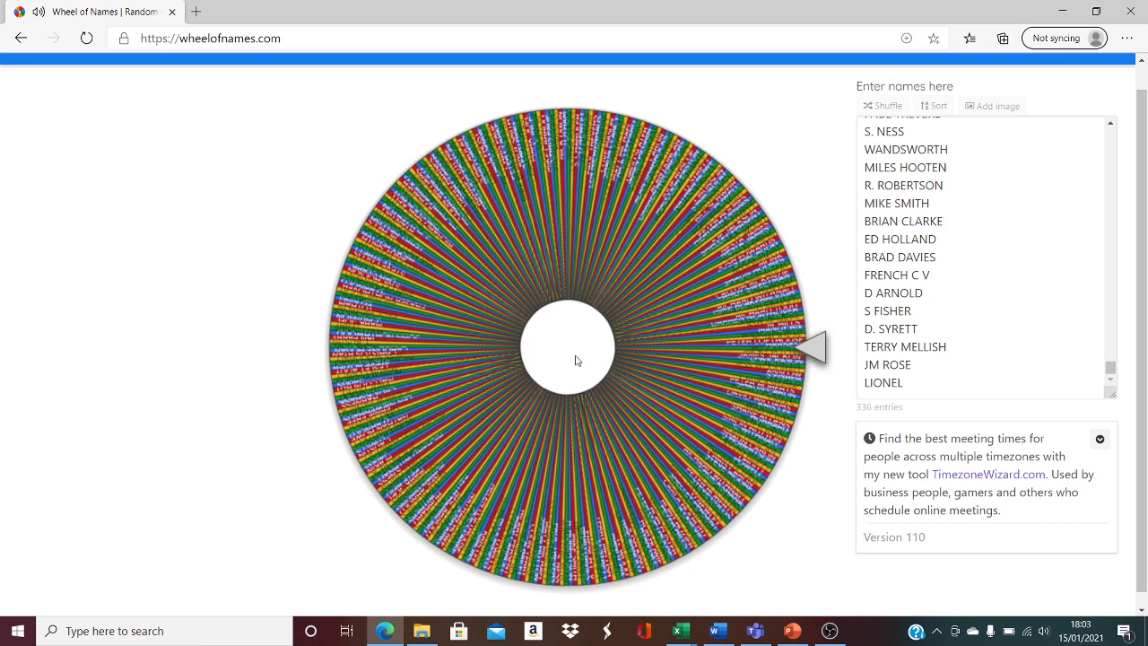
click(574, 347)
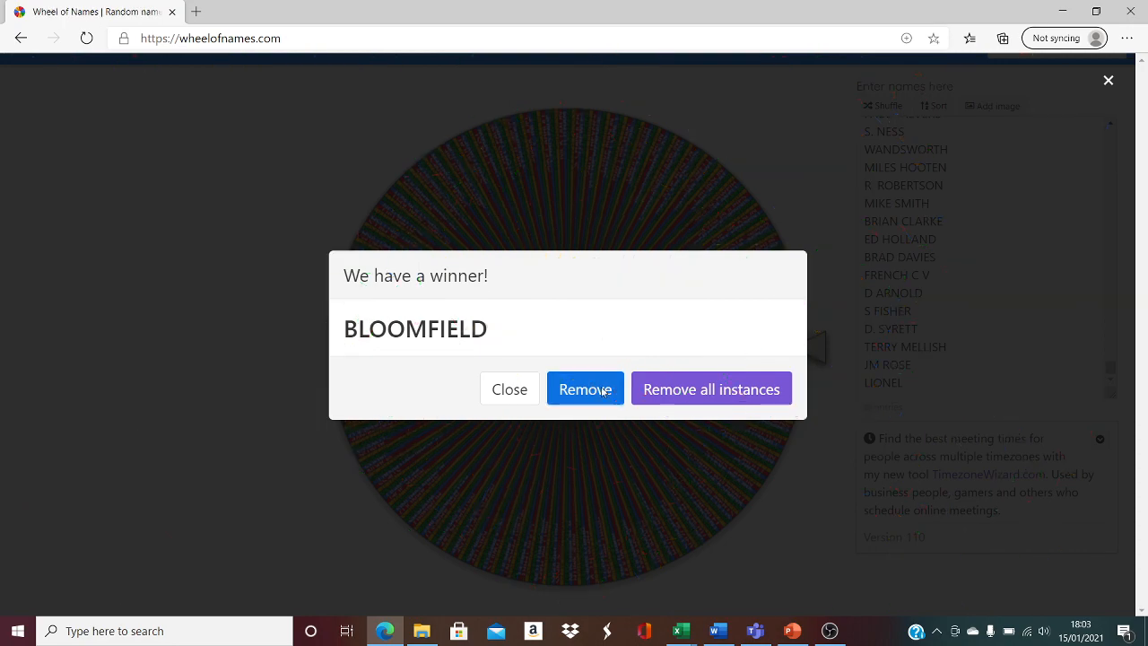
click(584, 388)
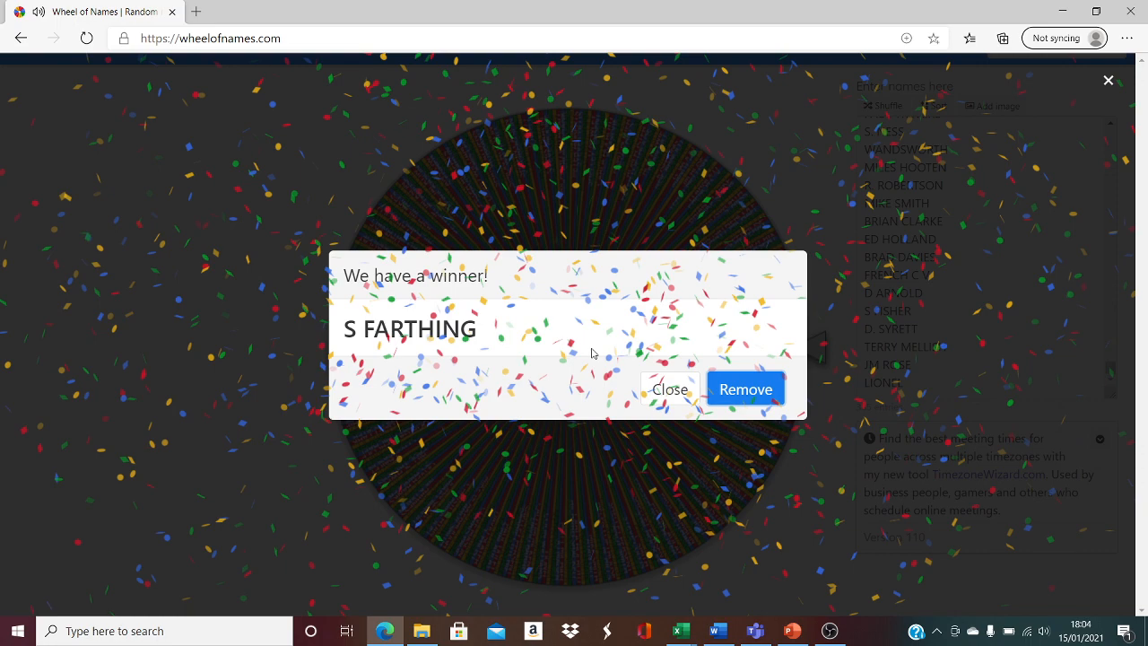
click(745, 388)
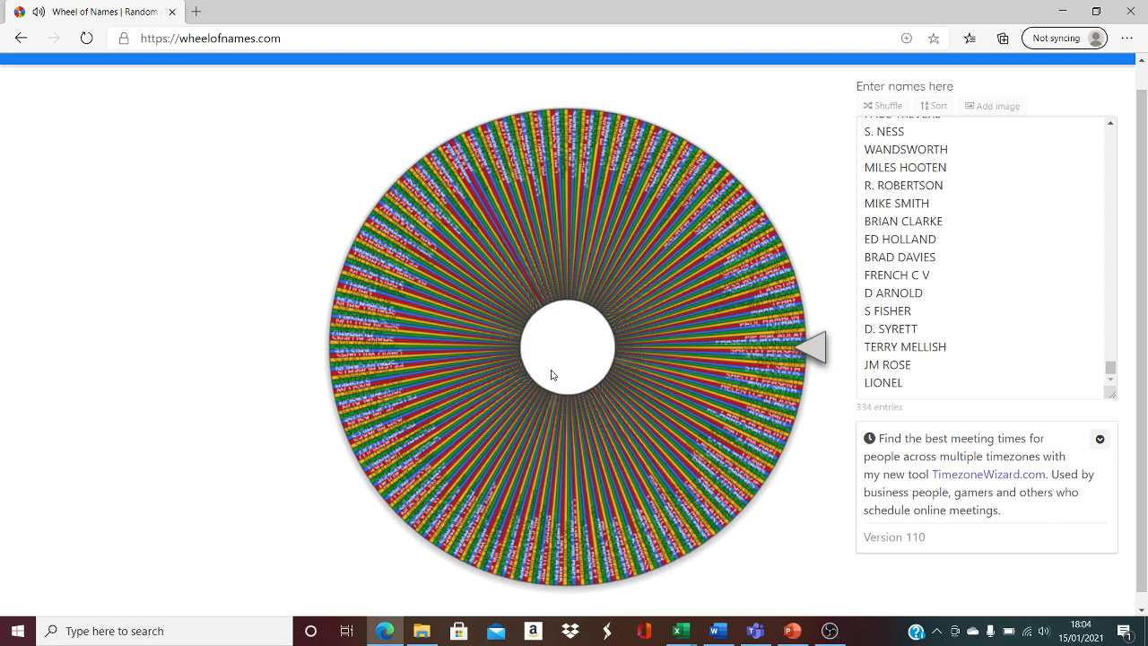
click(565, 345)
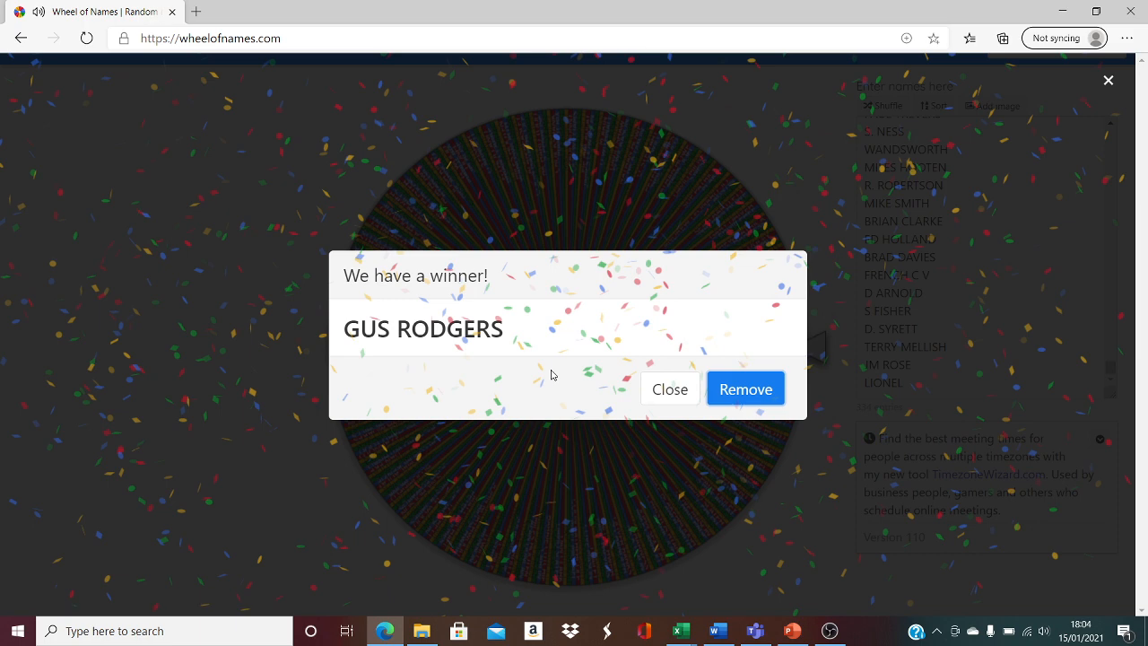
click(745, 389)
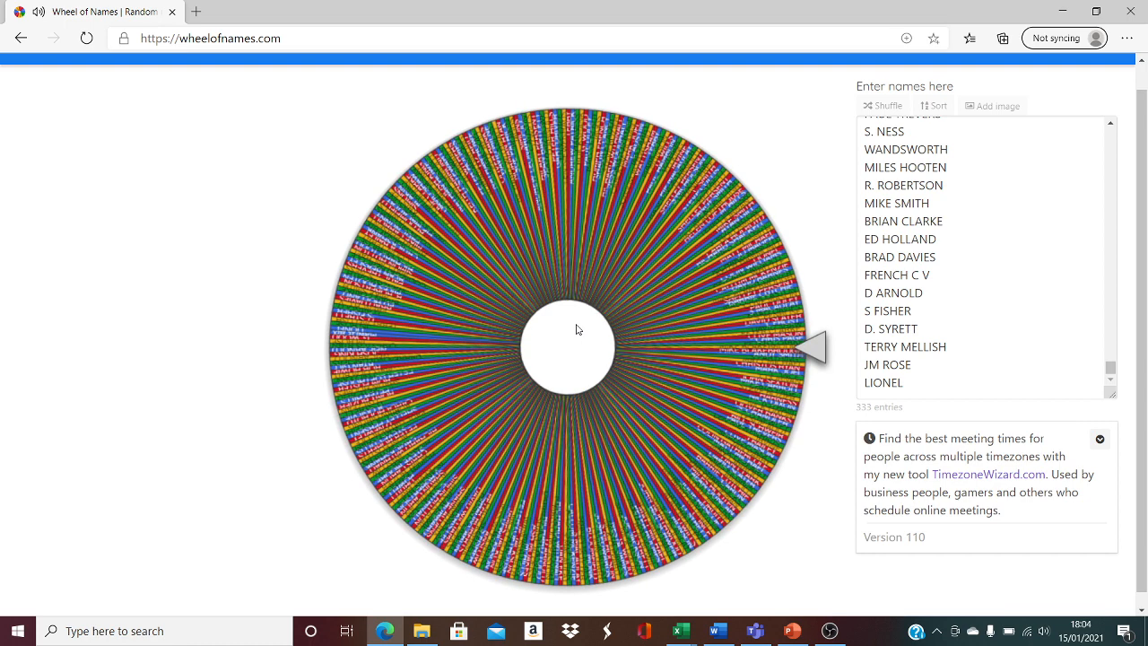
click(574, 346)
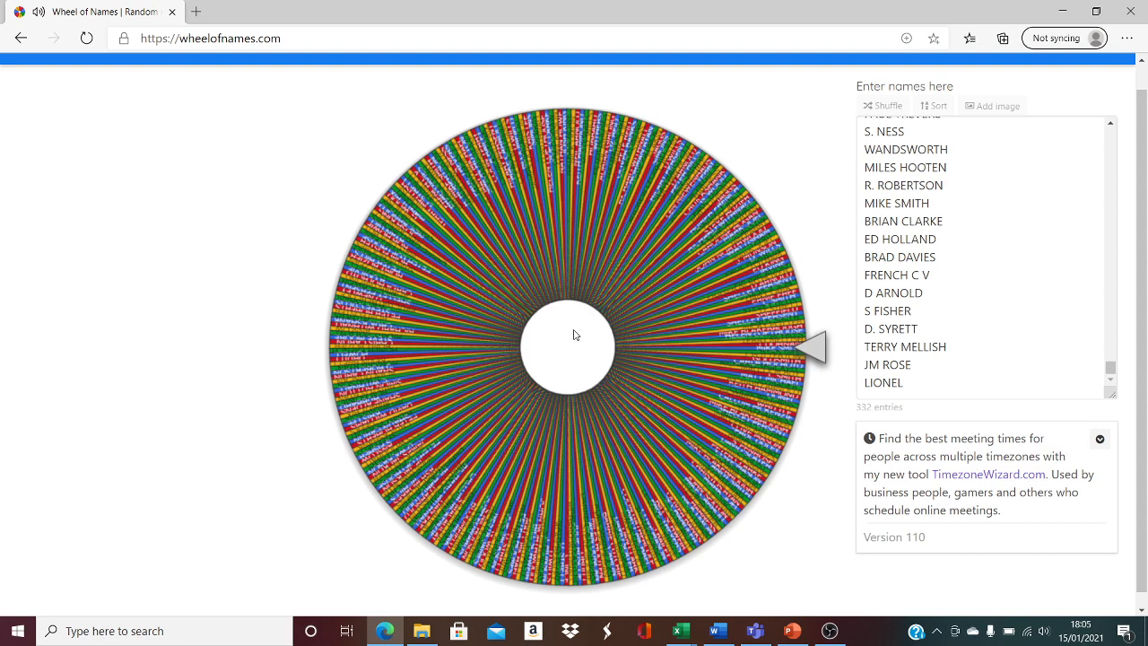
click(574, 345)
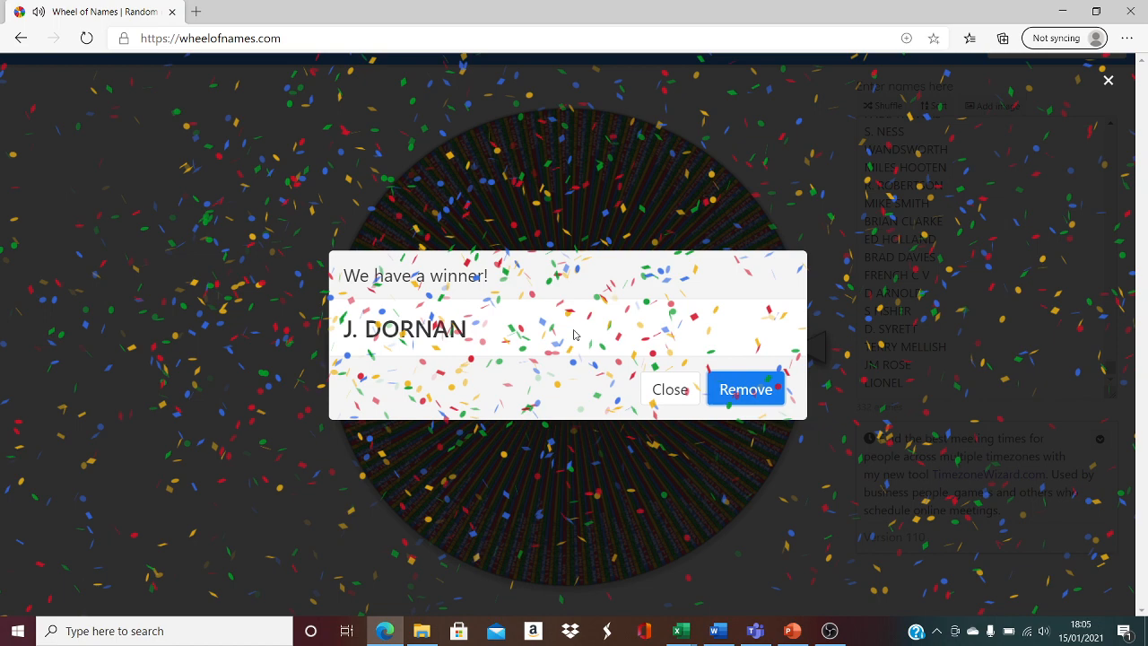
click(745, 388)
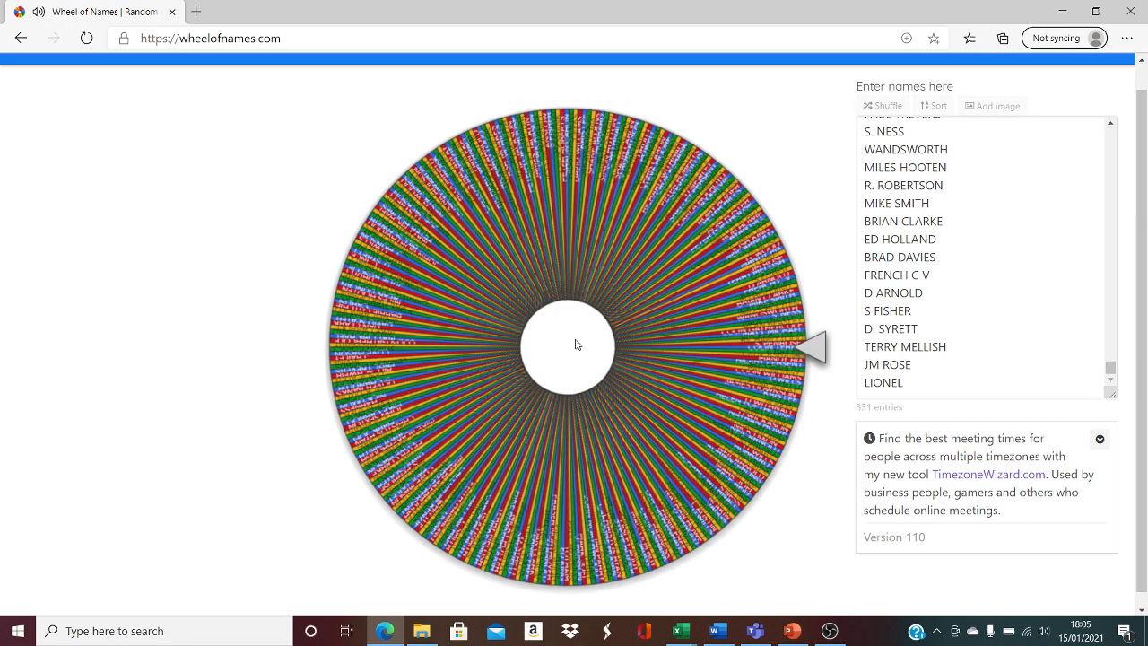
click(576, 345)
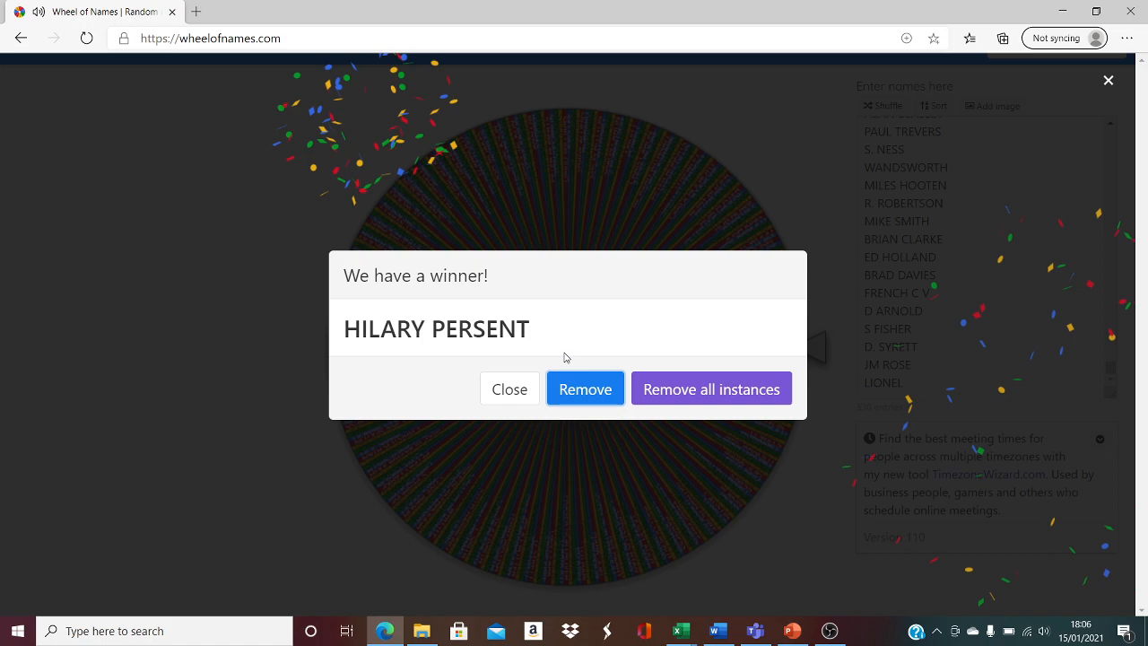
click(585, 388)
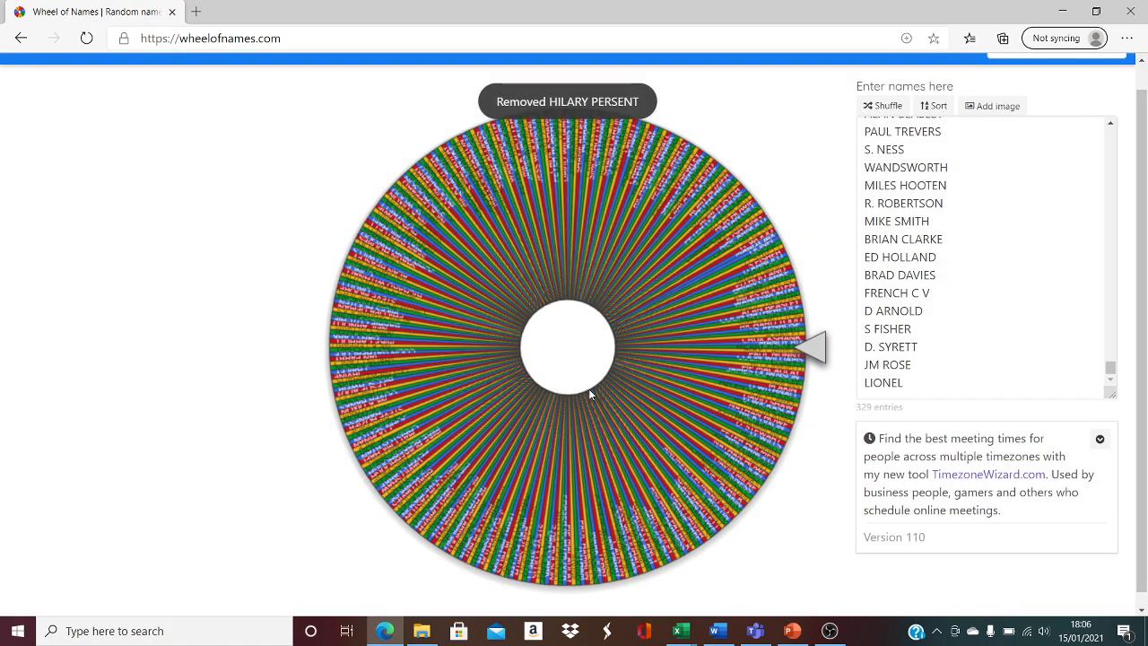
mouse_move(590, 380)
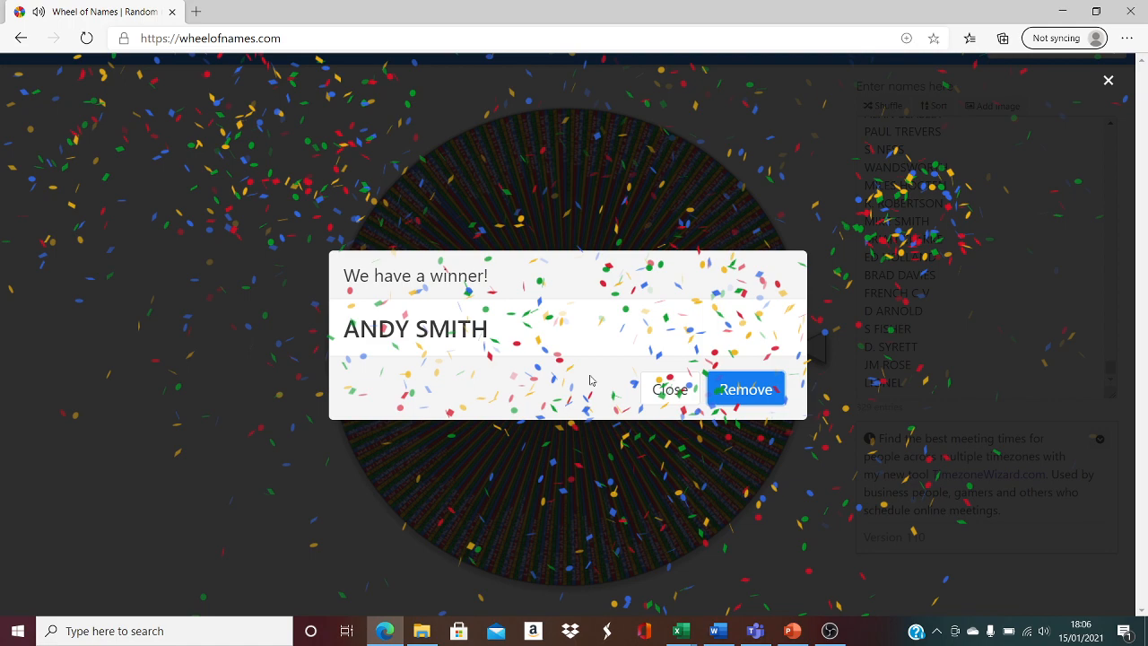
click(669, 389)
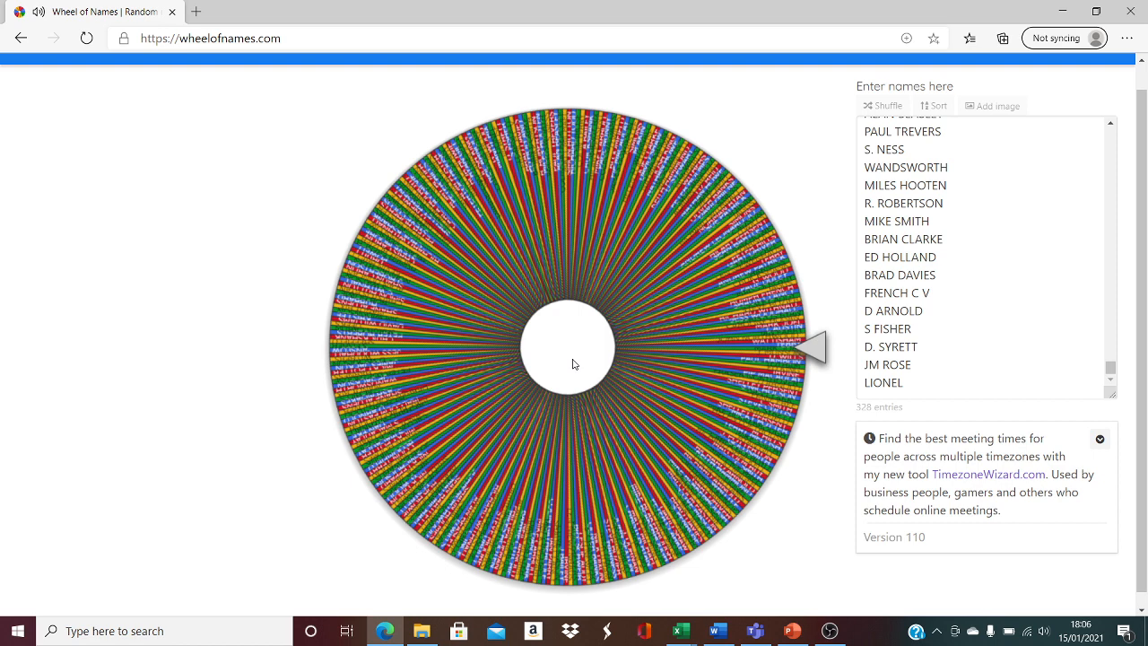
click(574, 347)
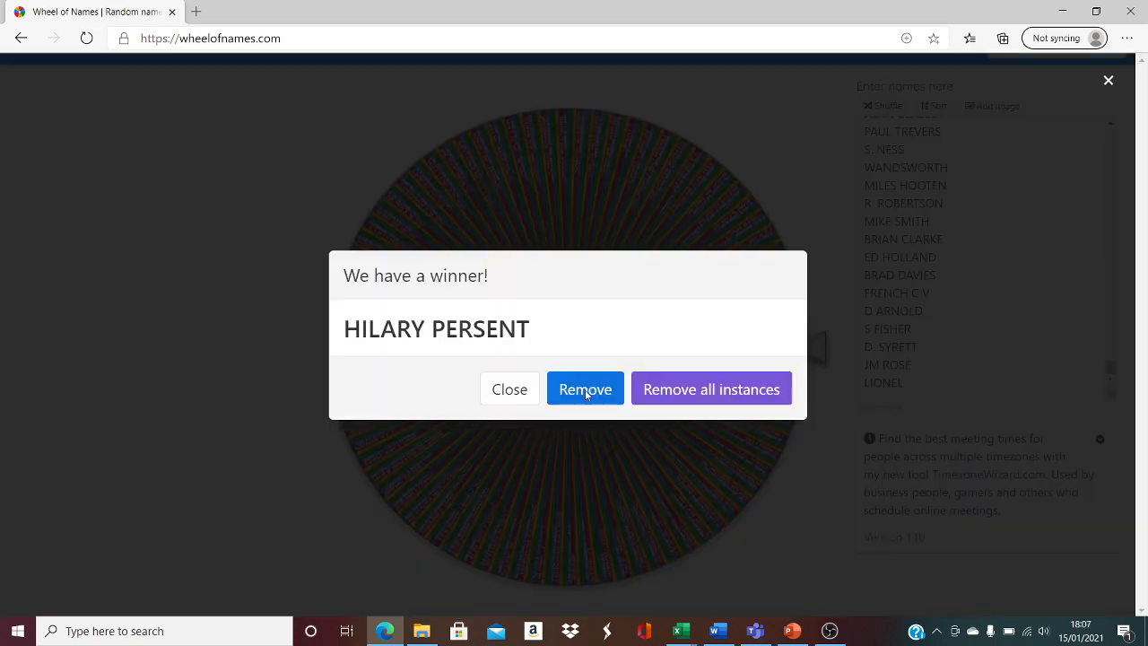
click(584, 388)
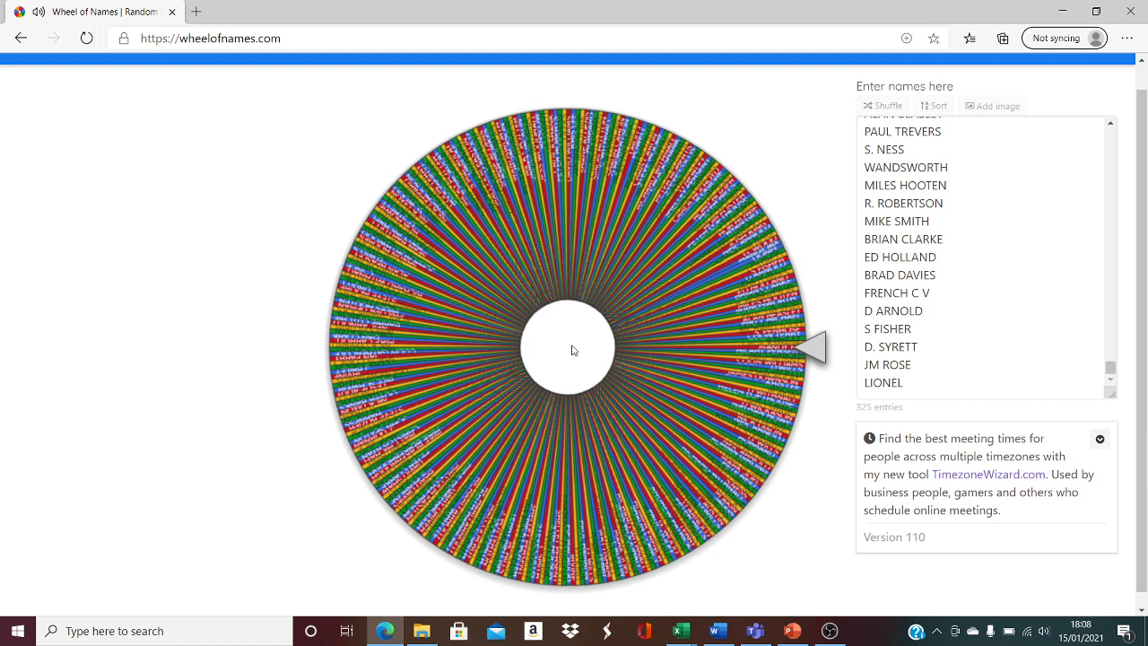
click(574, 350)
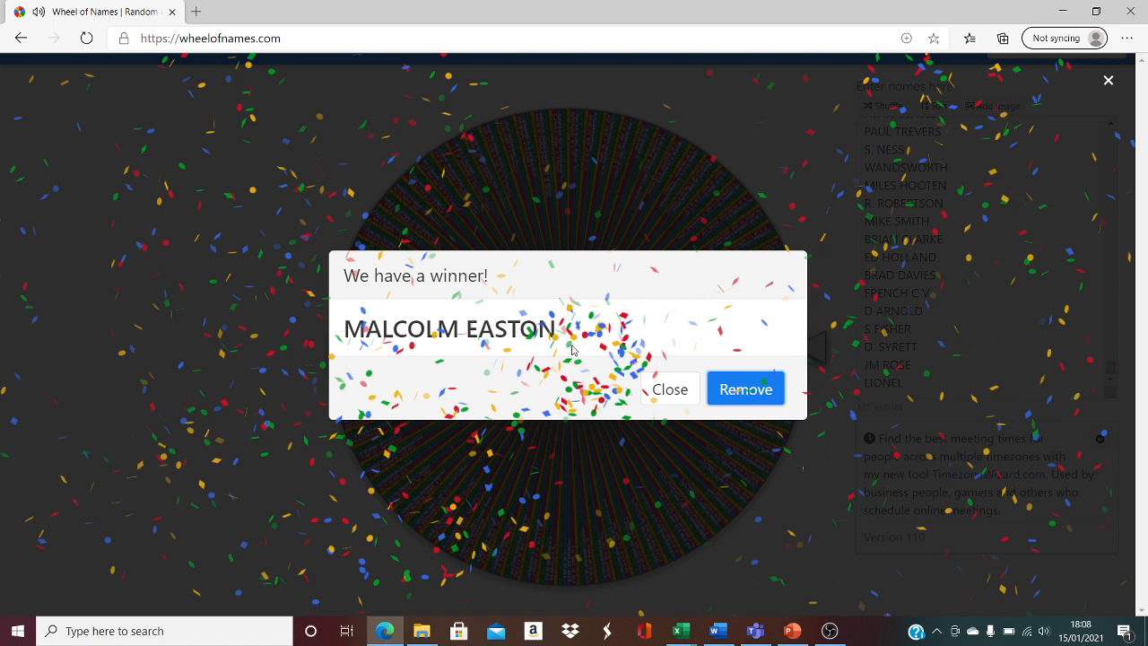
click(745, 388)
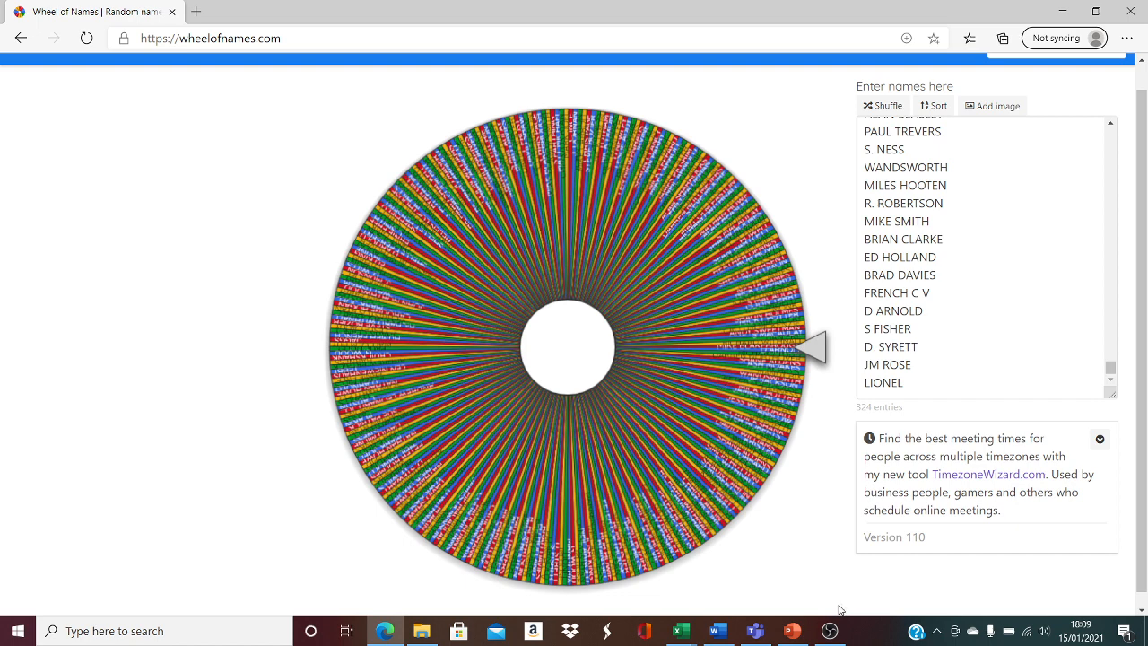
mouse_move(839, 612)
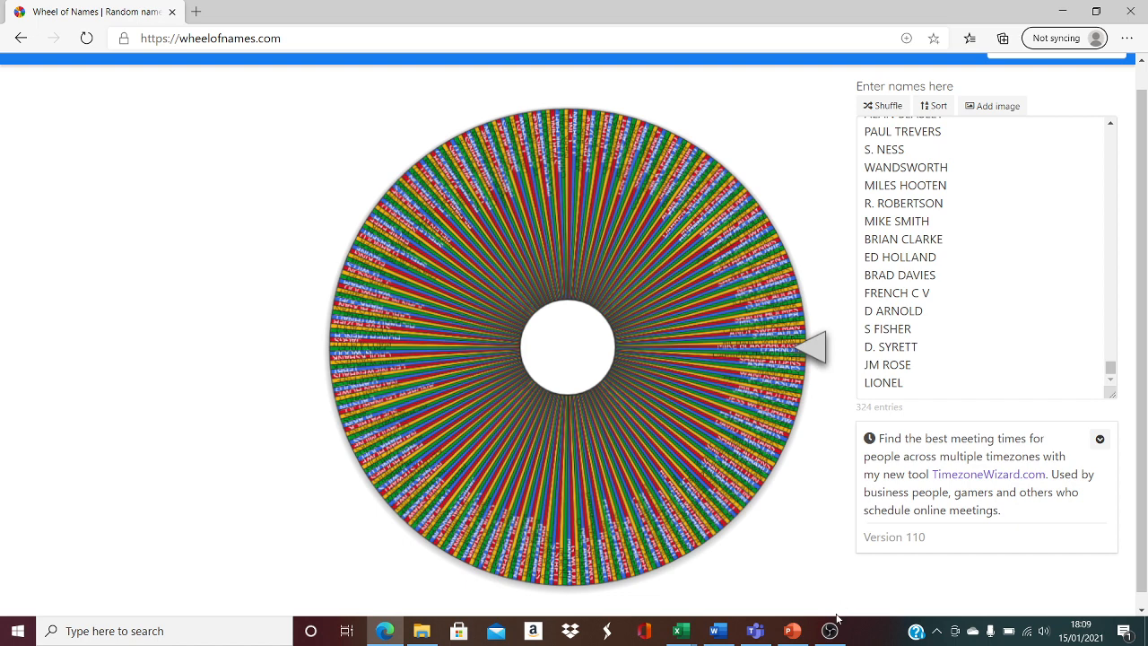